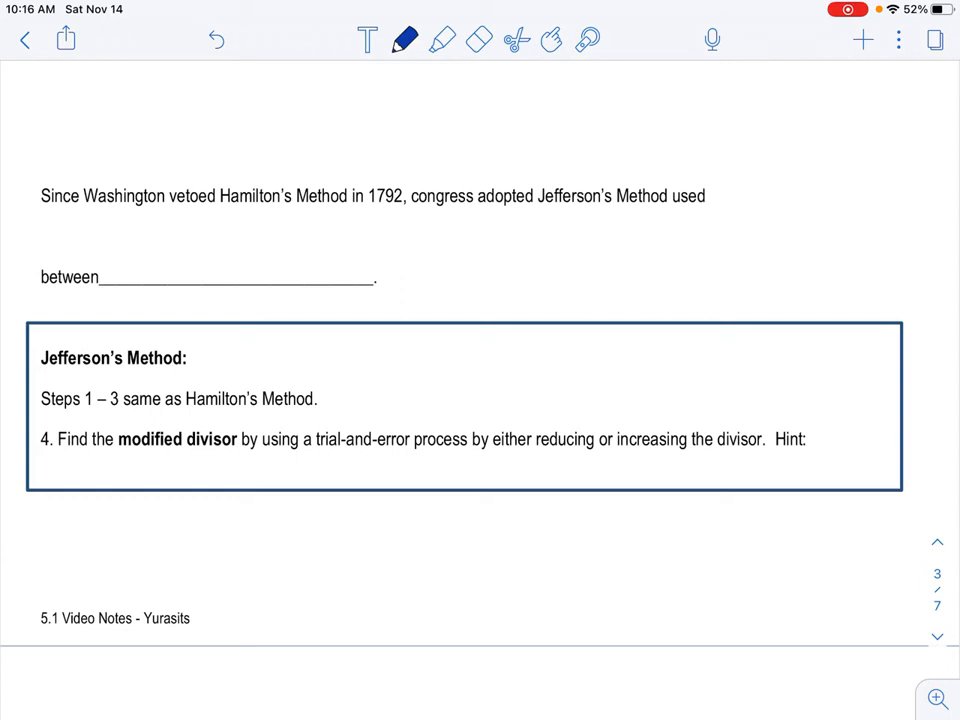
Step: Write the years 1791 - 1842 on the blank and underline "Jefferson's" in the sentence
drag(118, 284, 180, 260)
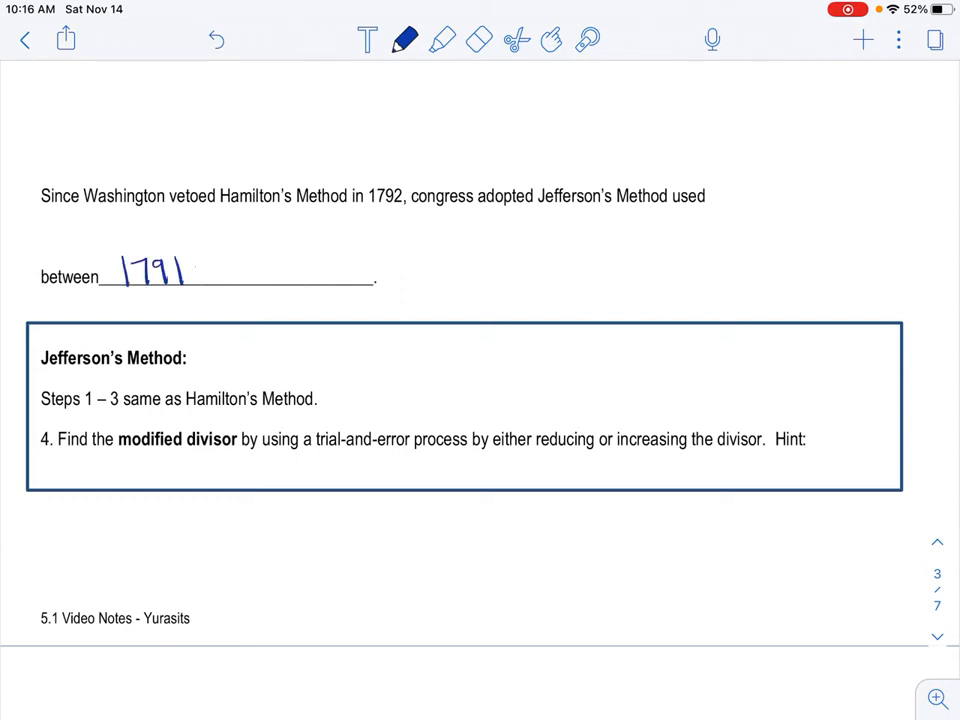
drag(190, 270, 224, 270)
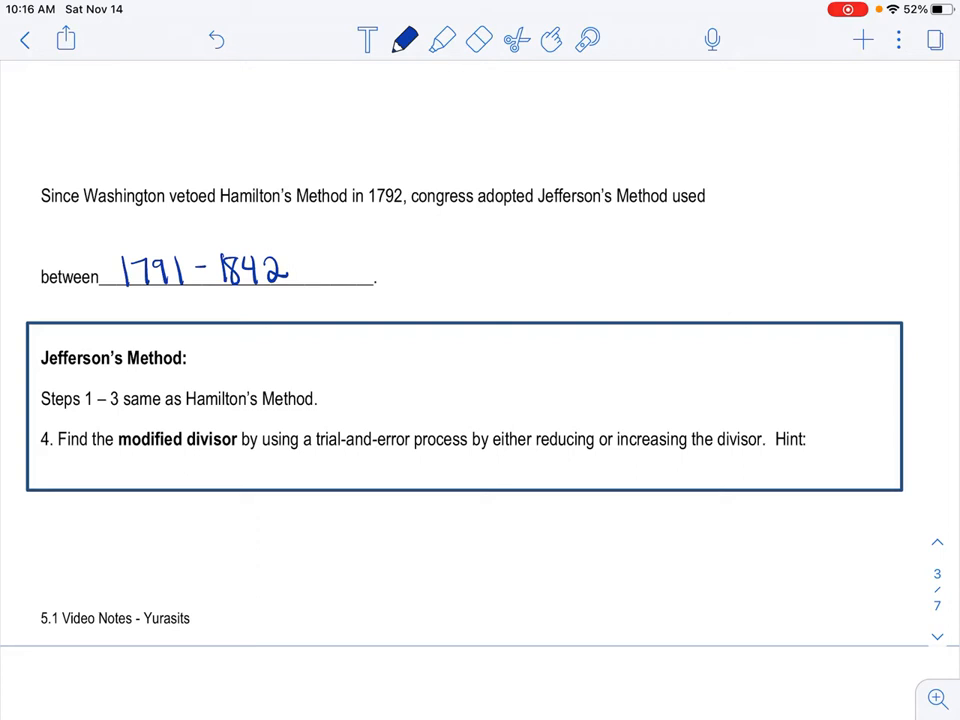
scroll(down, 3)
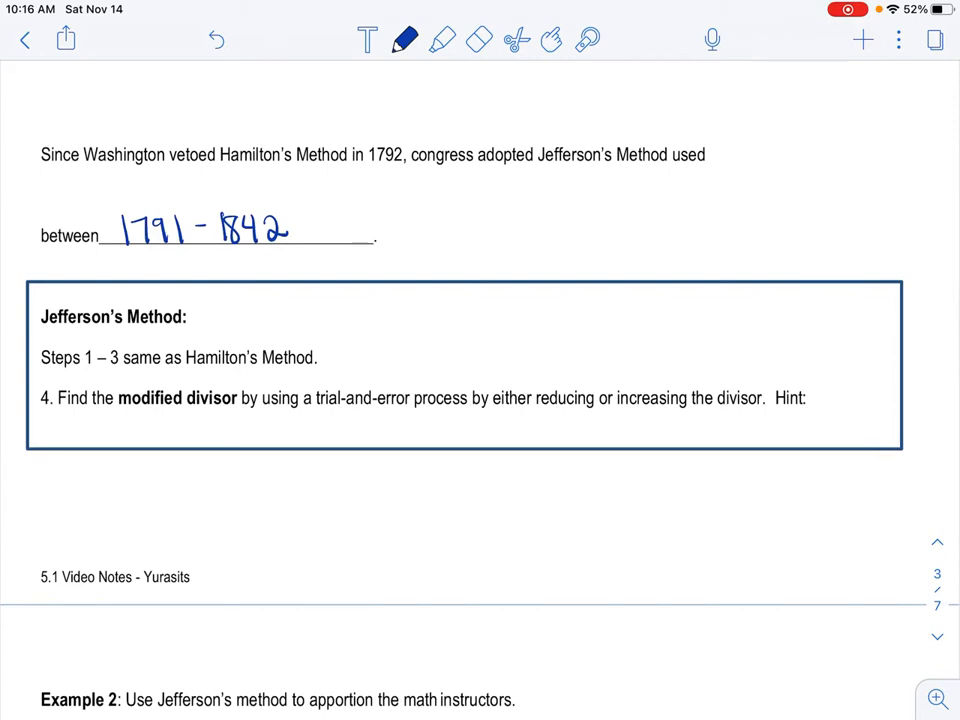
drag(540, 168, 604, 168)
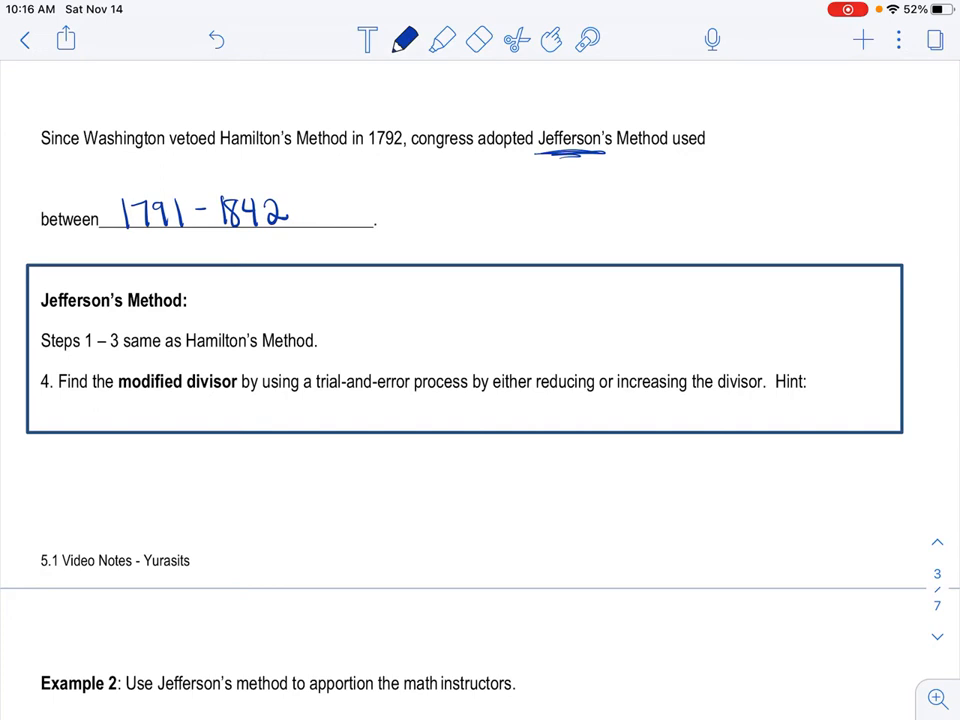
Step: Scroll through the Hamilton's method notes to reach the blank Example 2 table
scroll(down, 3)
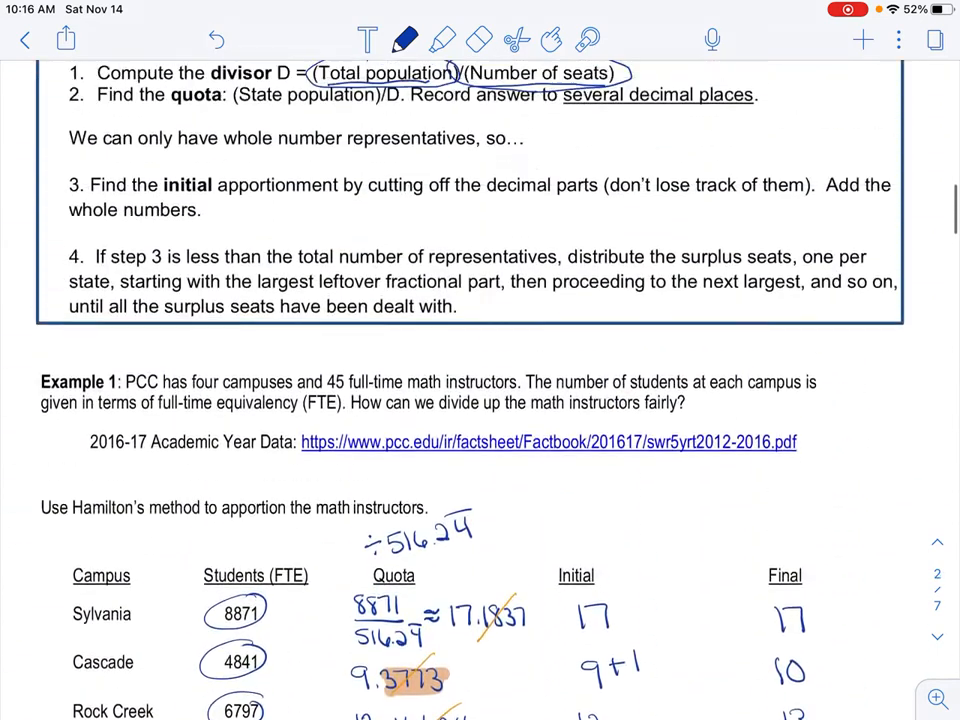
scroll(up, 3)
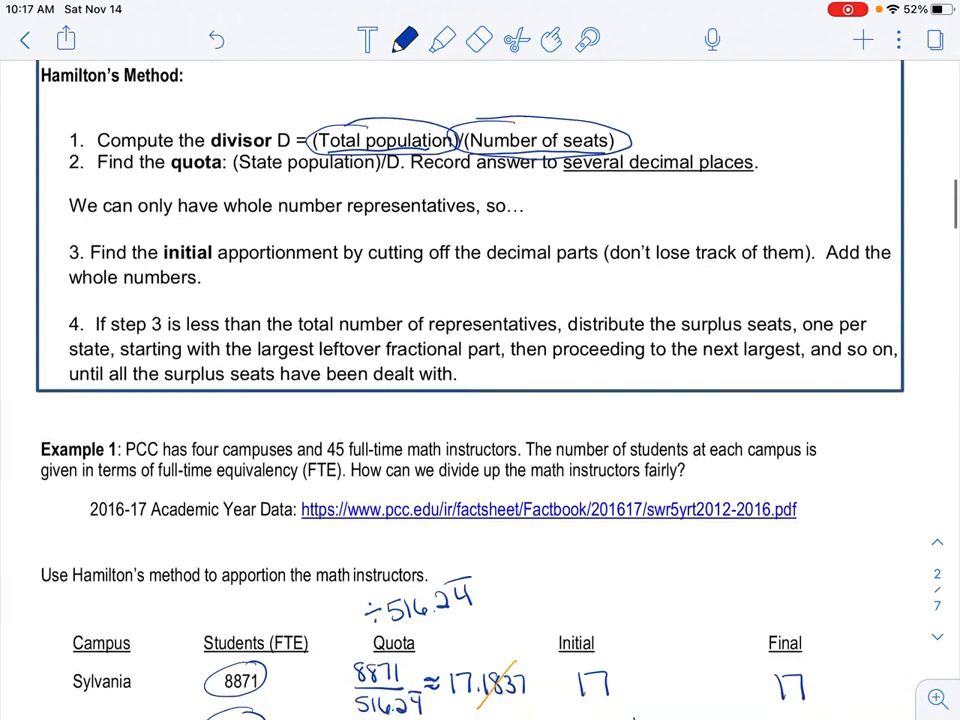
scroll(down, 3)
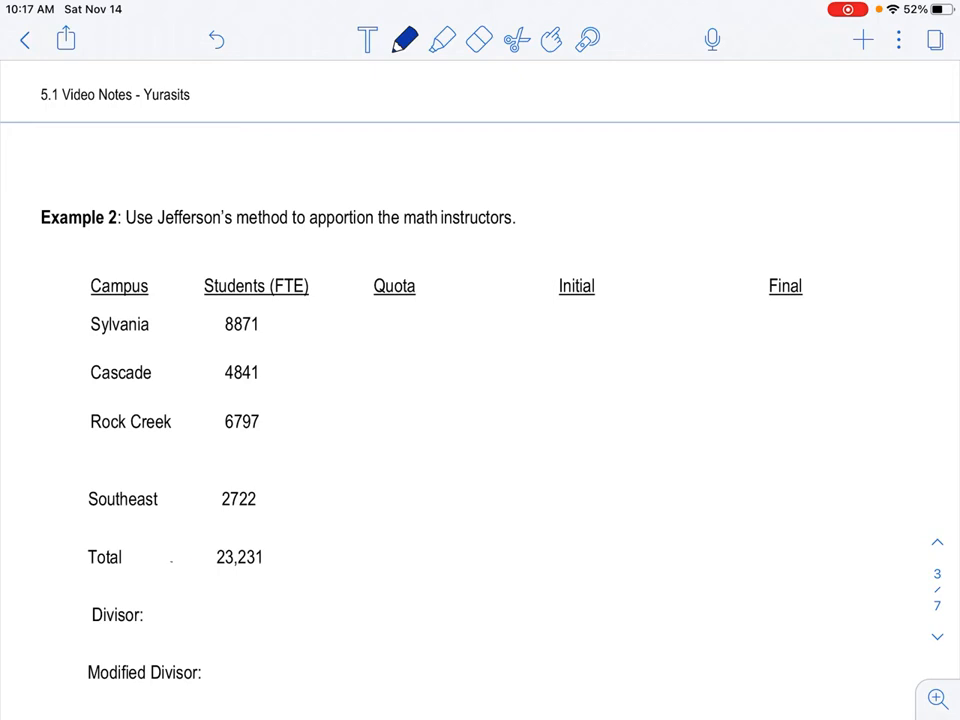
Step: Mark the total 23,231, note divisor 516.24 as repeating and write ÷516.24 above the Quota column
drag(160, 556, 204, 556)
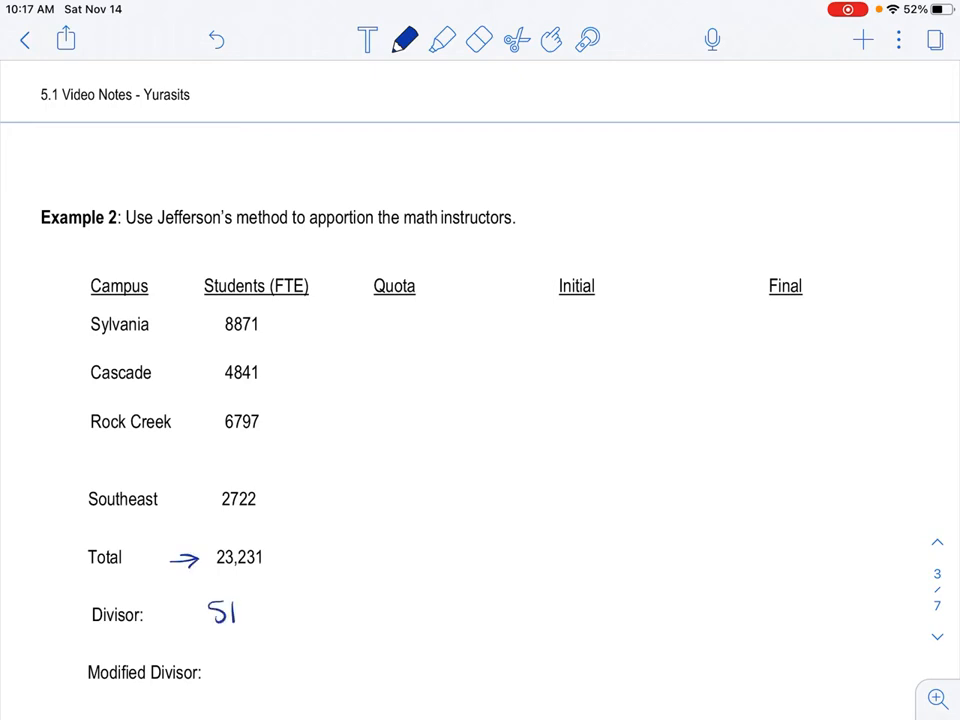
text(516.24)
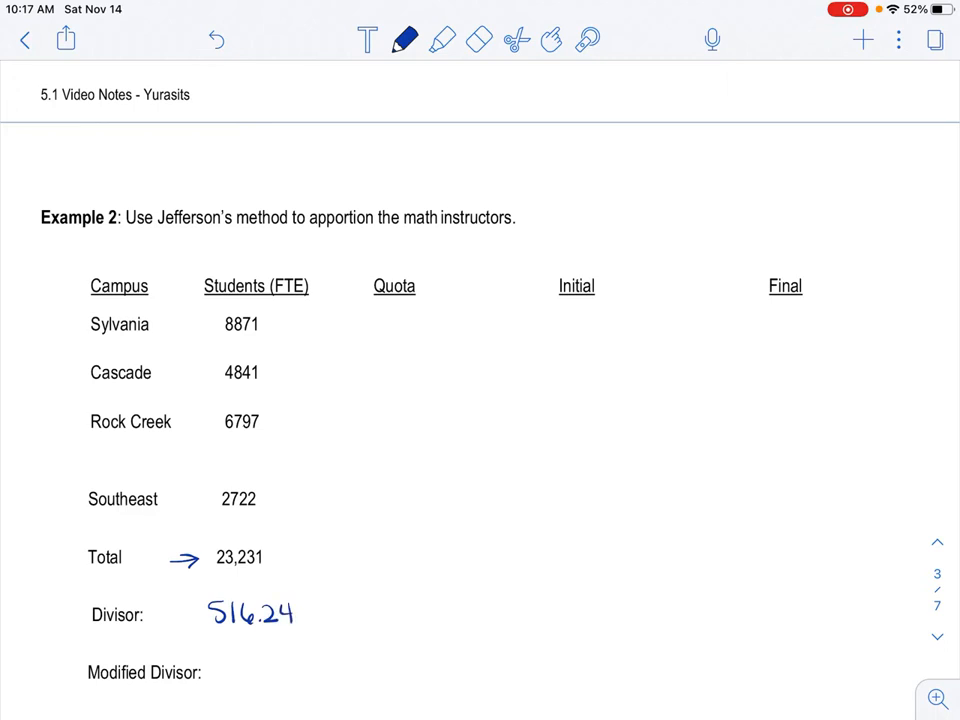
drag(270, 600, 300, 600)
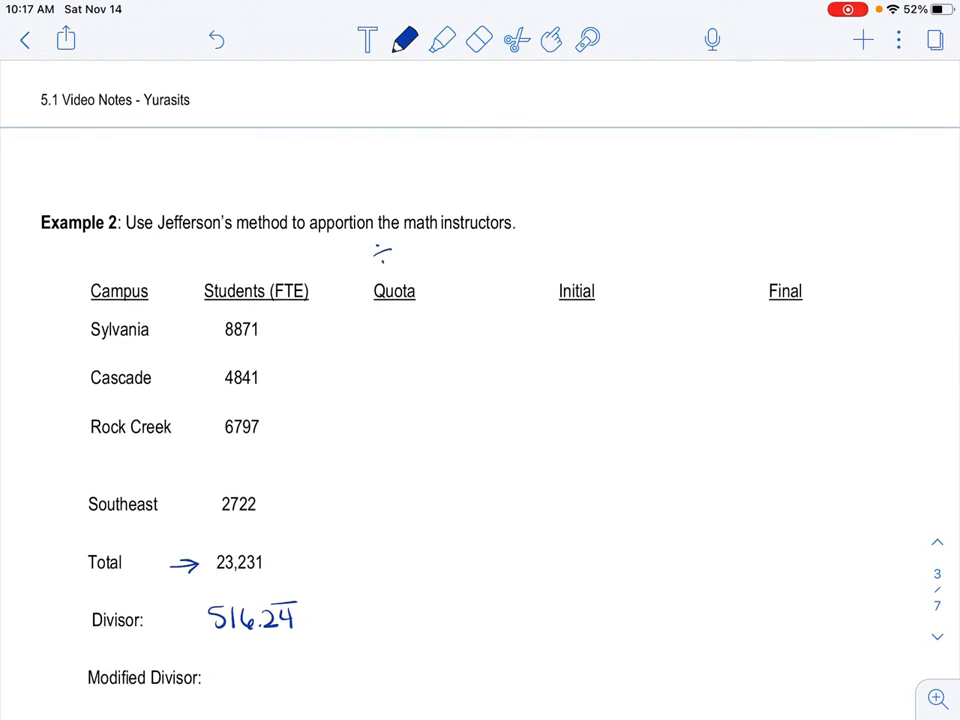
drag(400, 250, 412, 264)
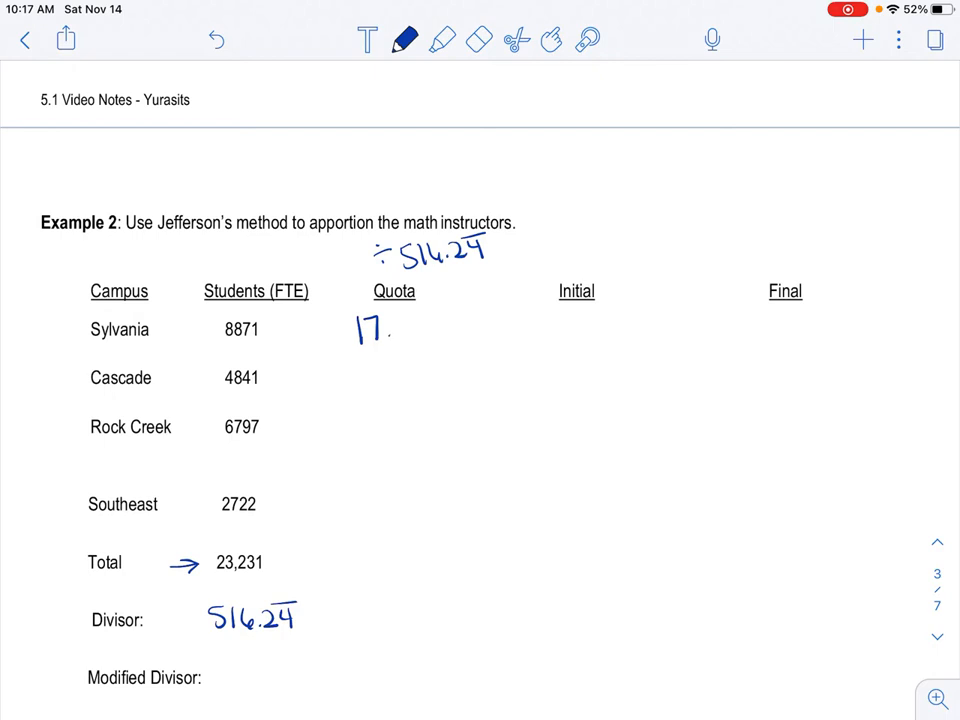
Step: Write the four campus quotas 17.1837, 9.3773, 13.16624 and 5.2727 in the Quota column
text(1837)
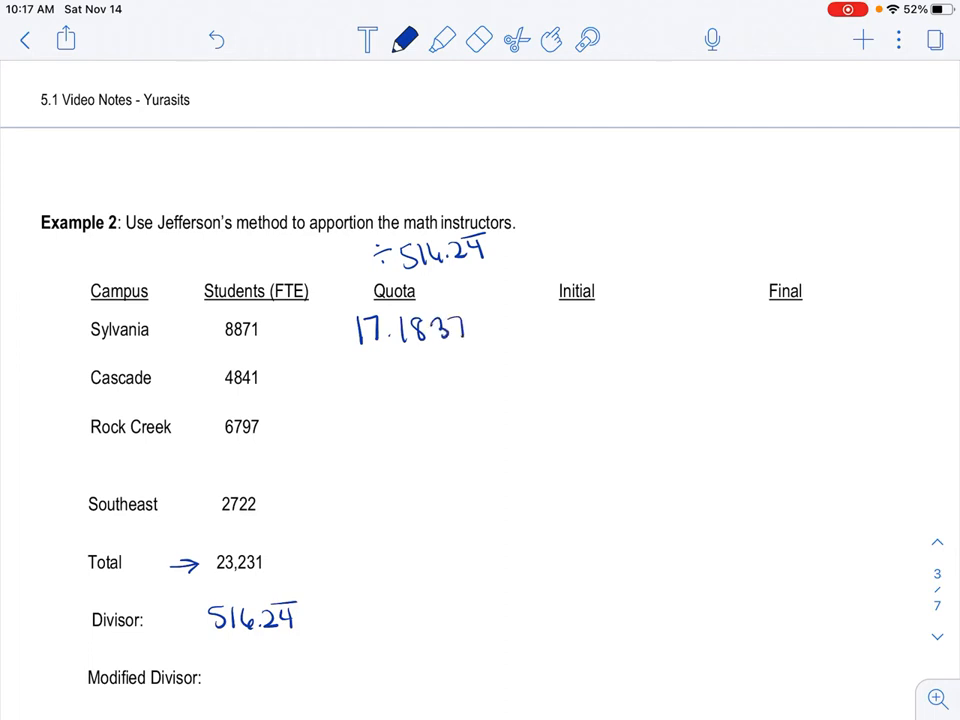
drag(360, 380, 420, 380)
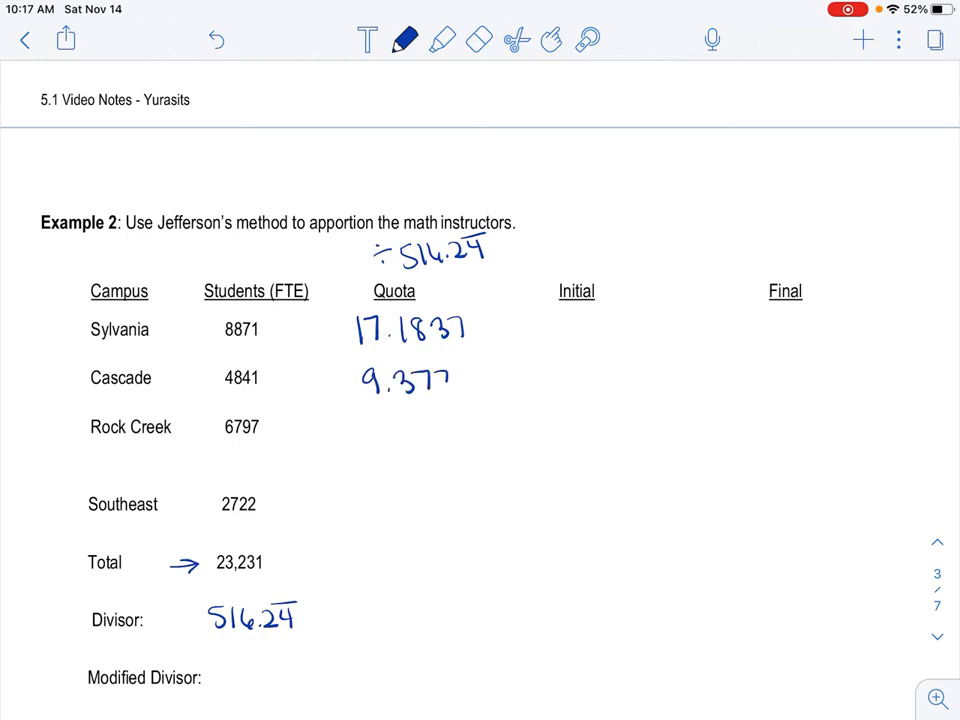
text(3)
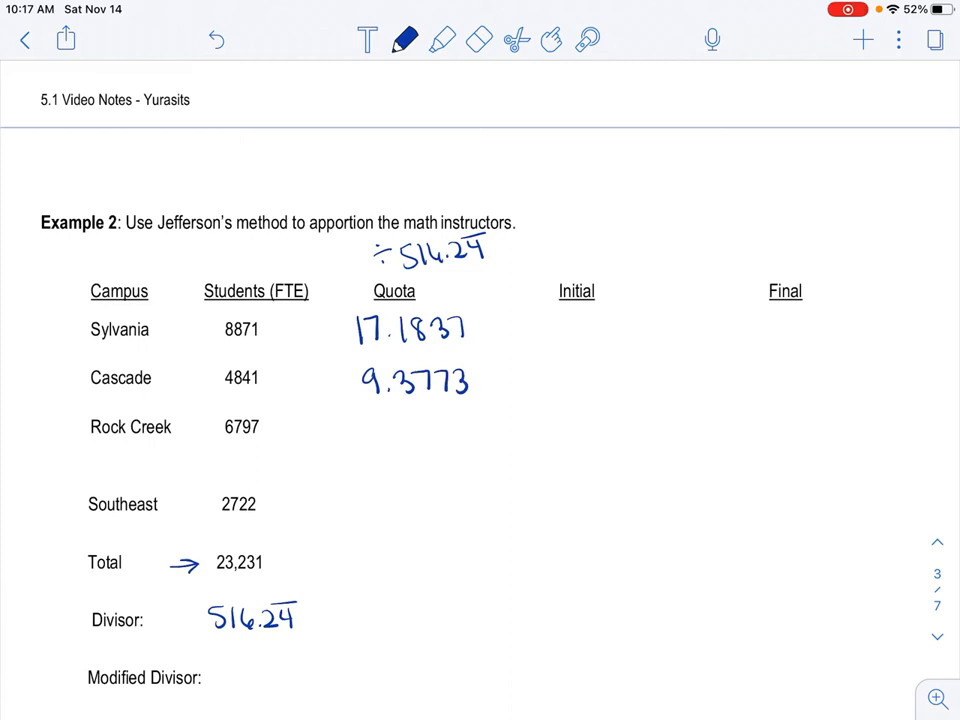
text(17)
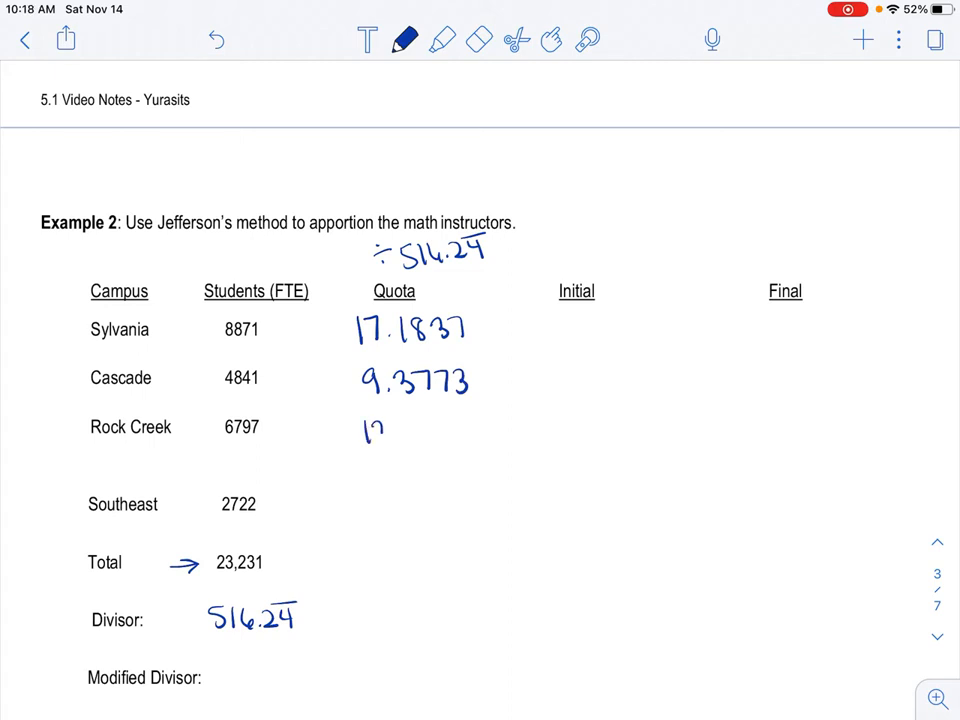
text(3.16624)
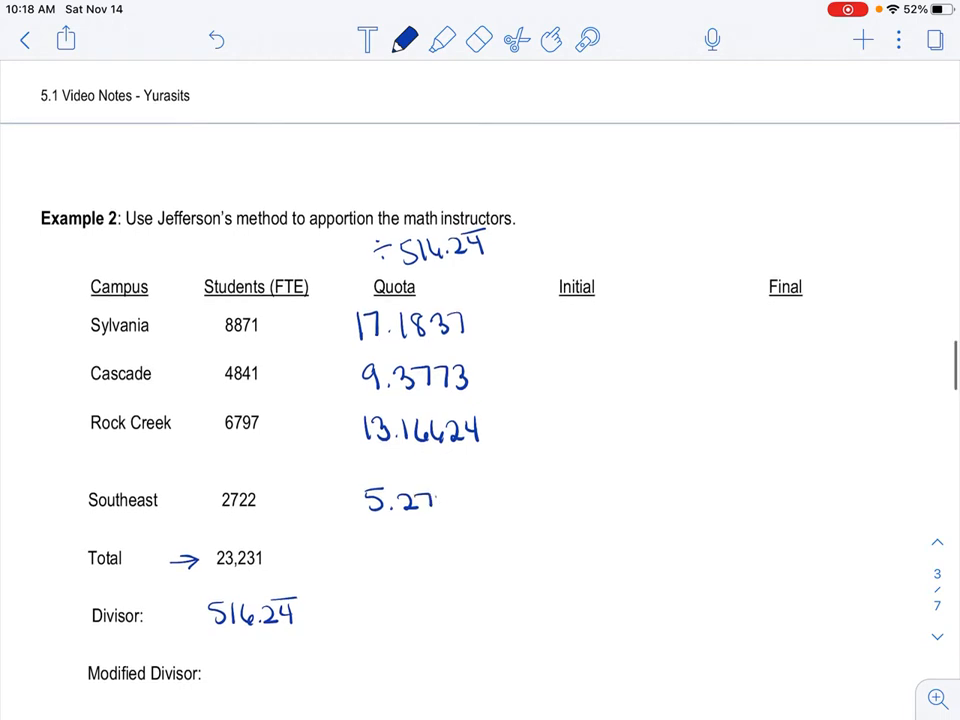
text(27)
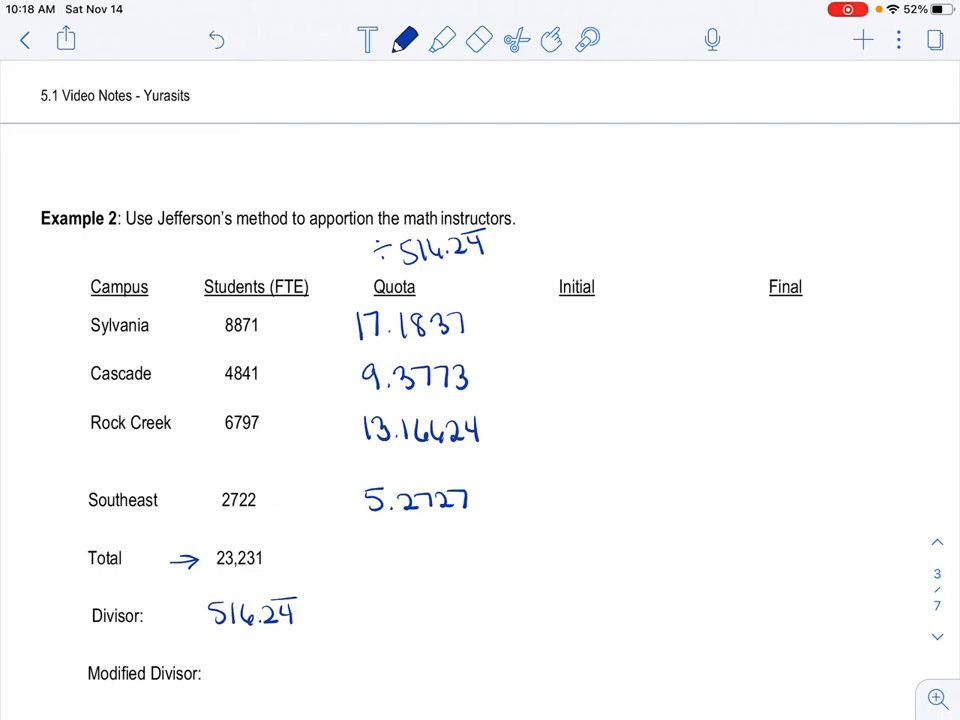
Step: Scroll up to review Hamilton's method and Example 1, then back down to Example 2
scroll(up, 3)
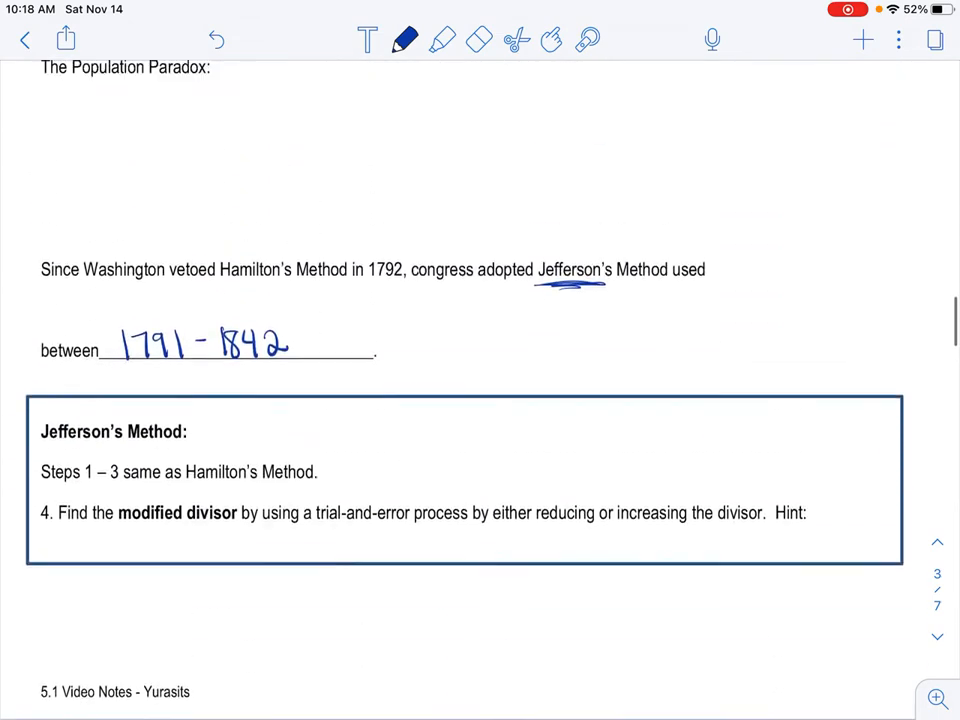
scroll(up, 3)
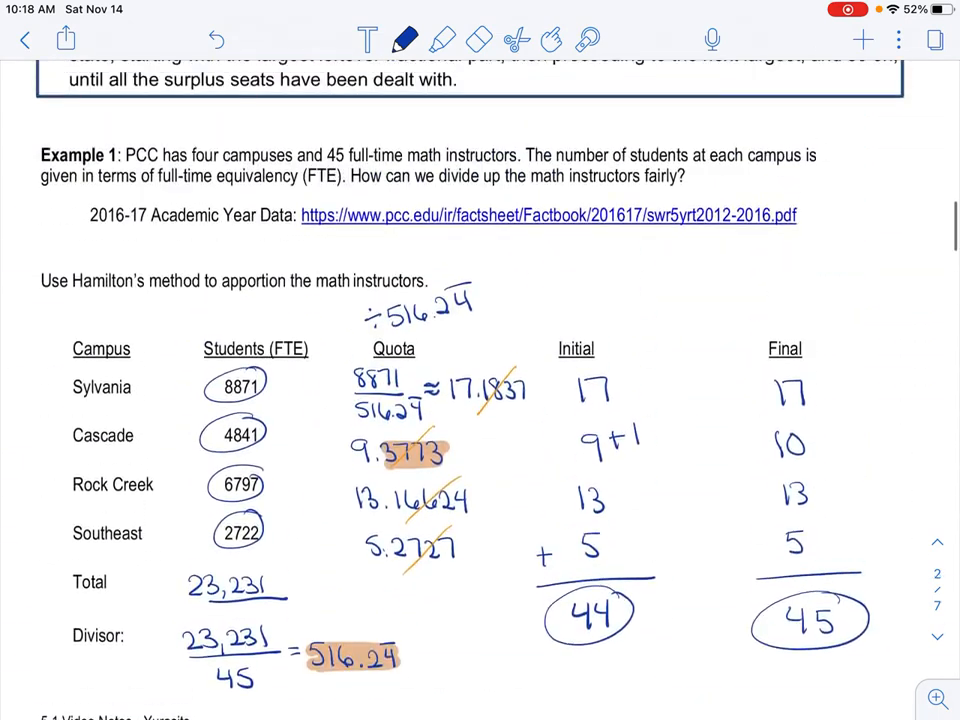
scroll(up, 3)
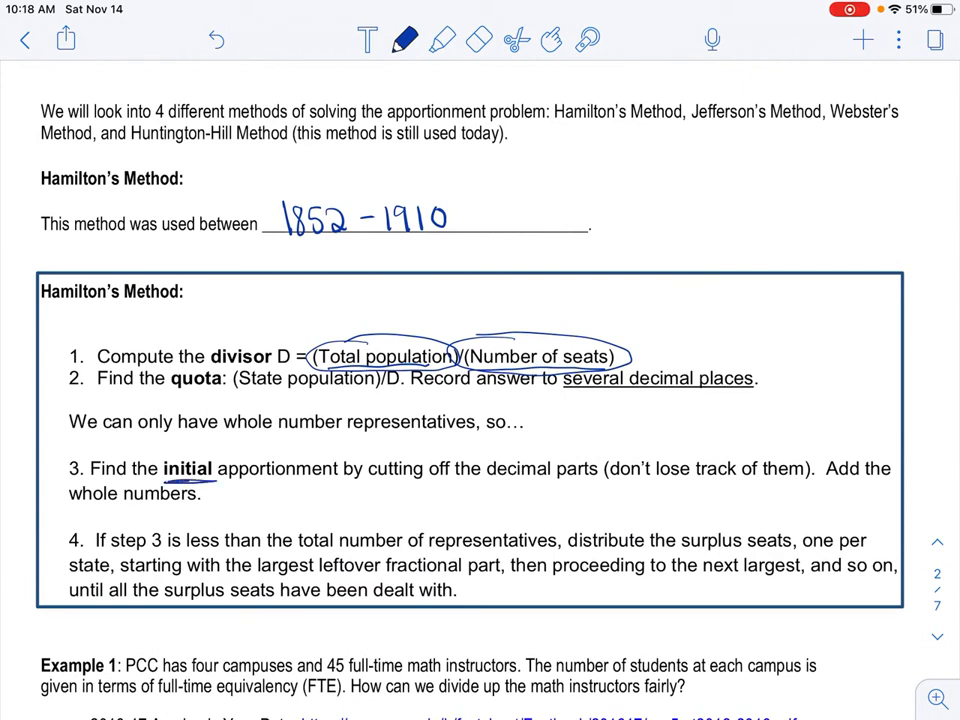
scroll(down, 3)
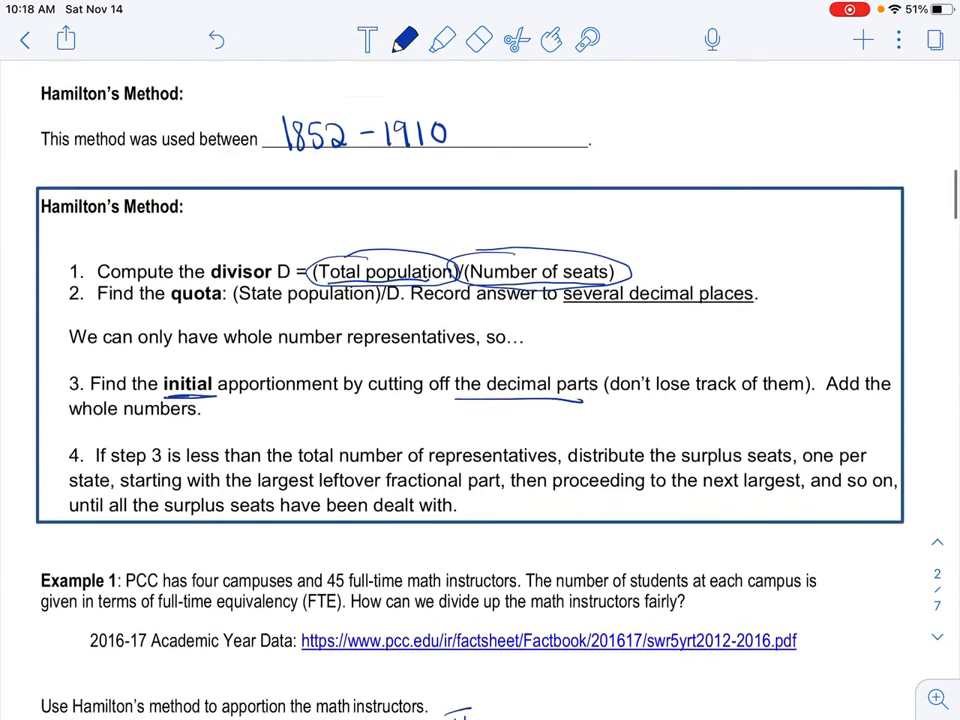
scroll(down, 3)
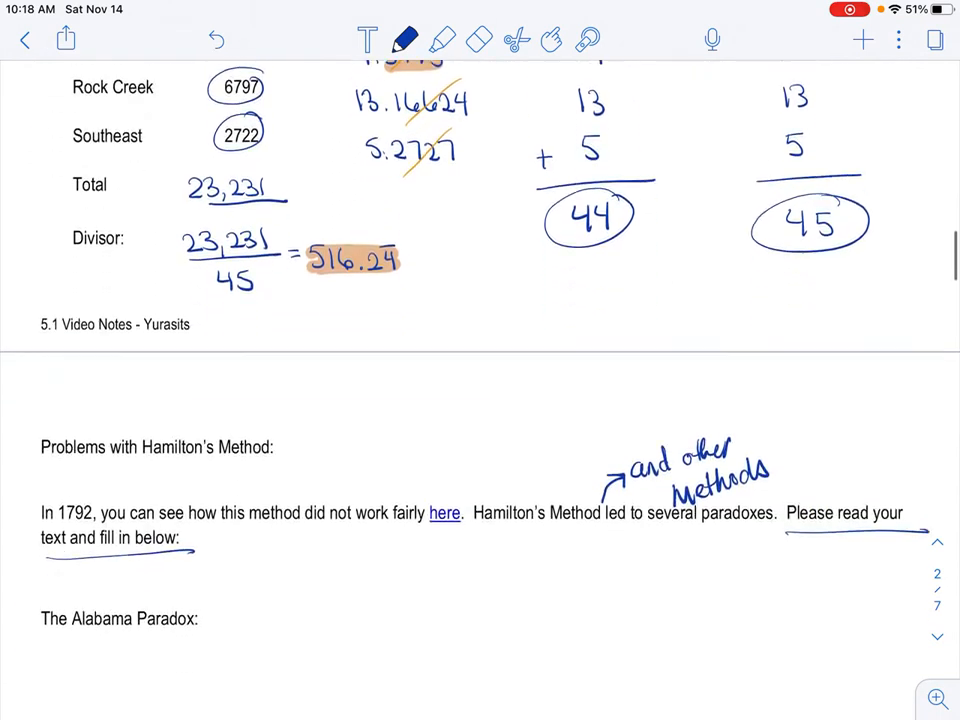
scroll(down, 3)
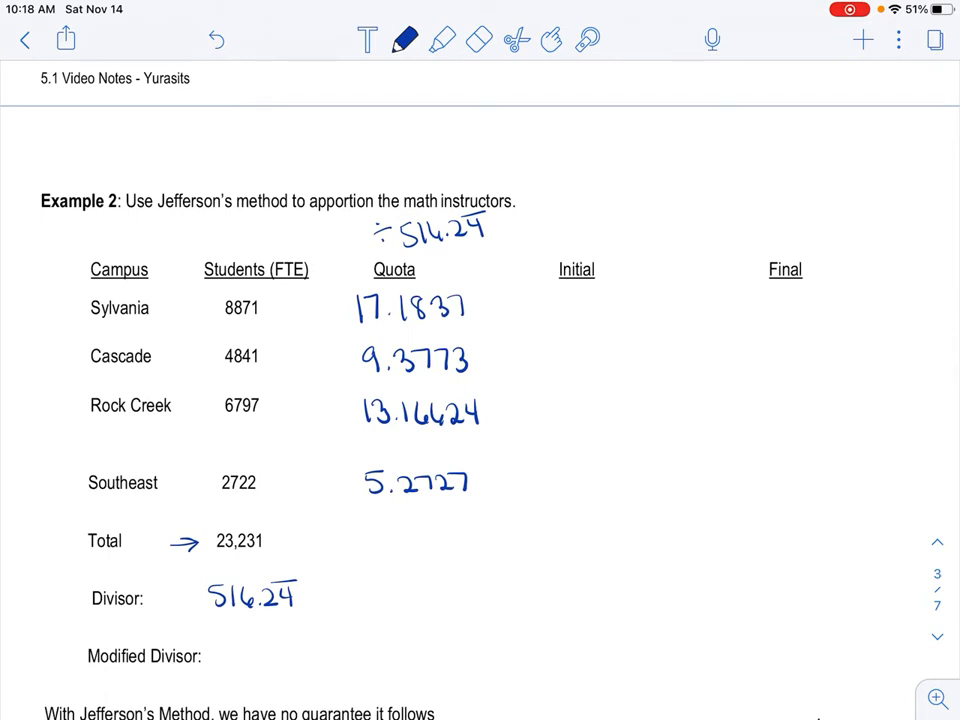
Step: Cross out the quota decimals in orange and write initial counts 17, 9, 13, 5 totalling 44 in blue
click(404, 40)
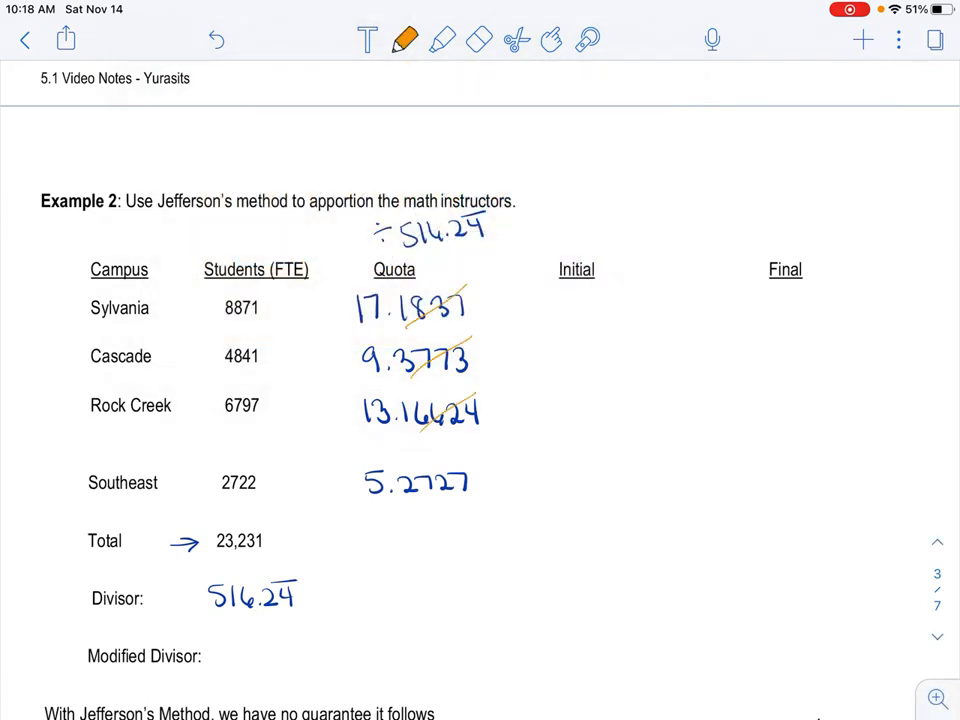
click(404, 40)
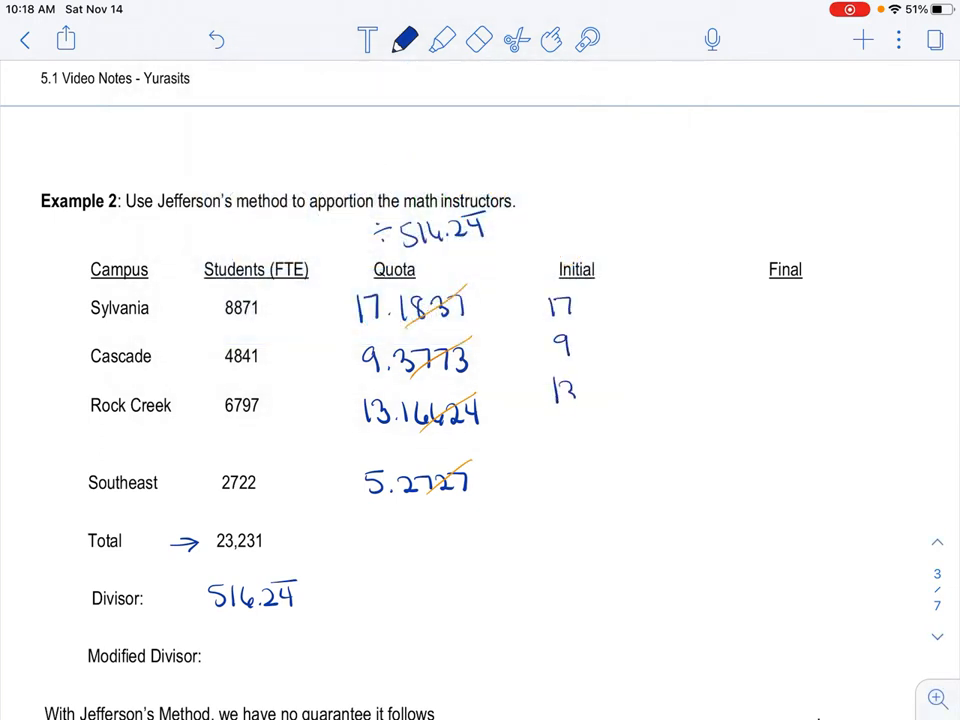
click(564, 460)
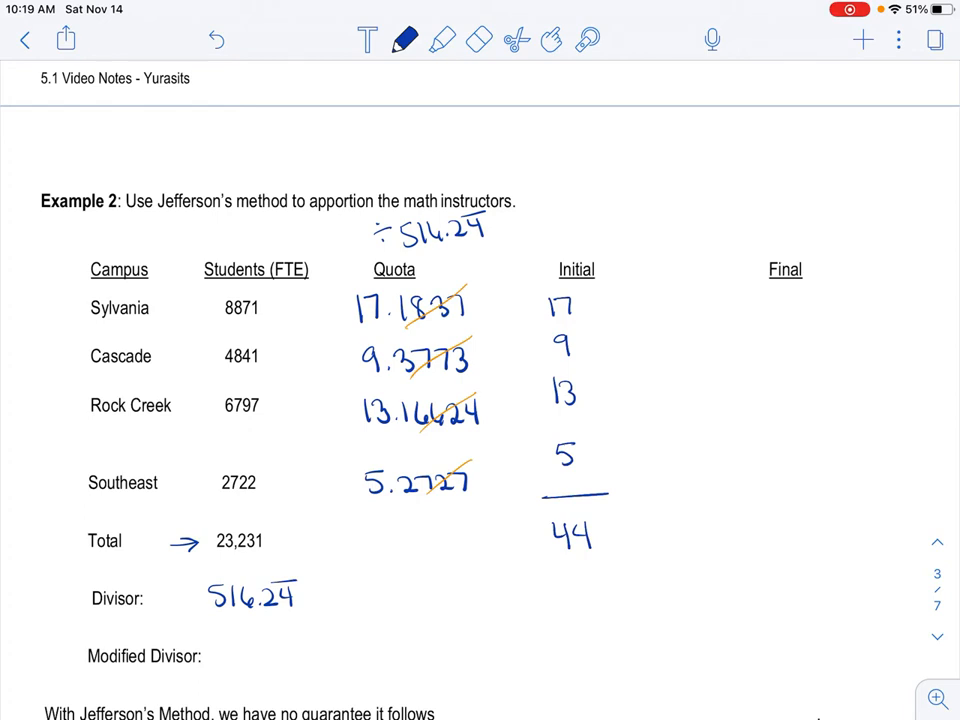
Step: Underline "modified divisor" and "trial-and-error" in step 4 of Jefferson's Method
scroll(up, 3)
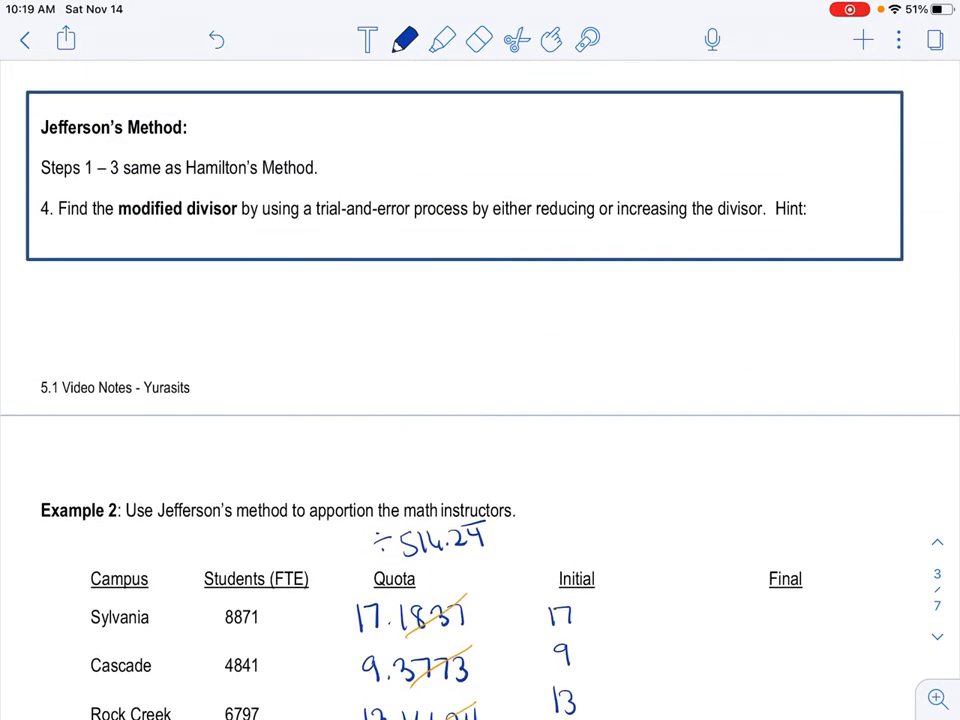
drag(128, 228, 238, 228)
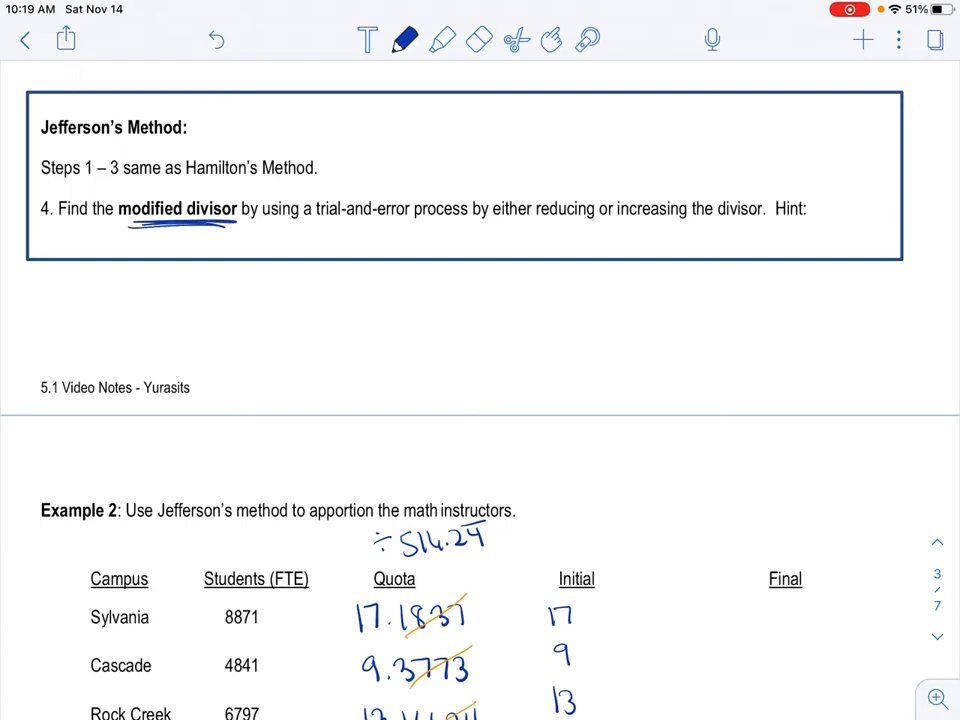
drag(310, 224, 416, 228)
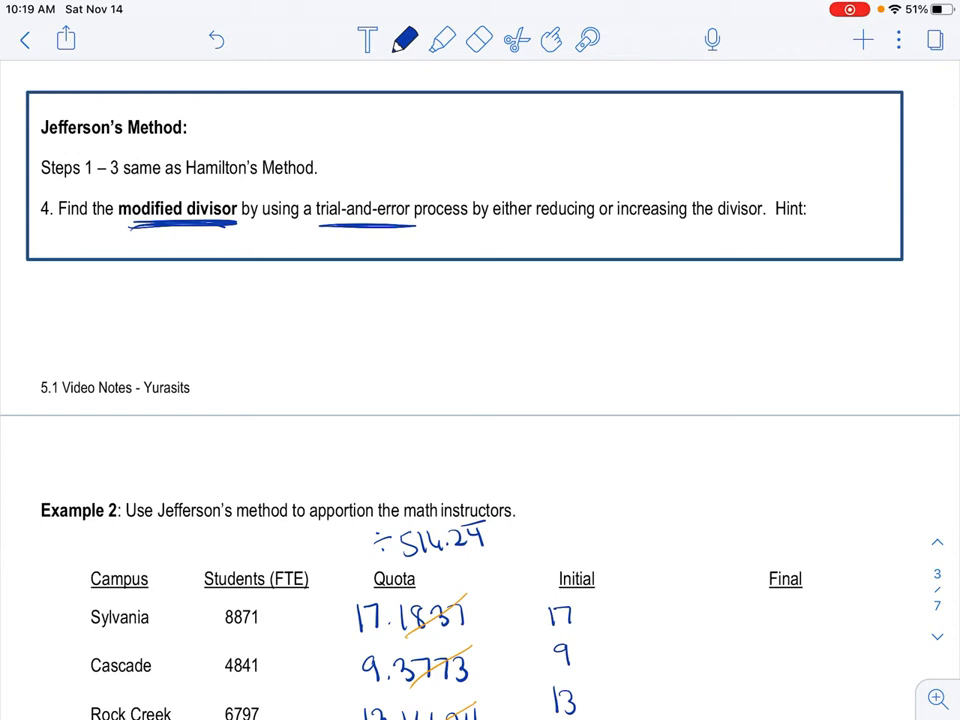
Step: Handwrite the hint "Make sure you final # adds to the correct # of seats." below step 4
drag(40, 290, 90, 300)
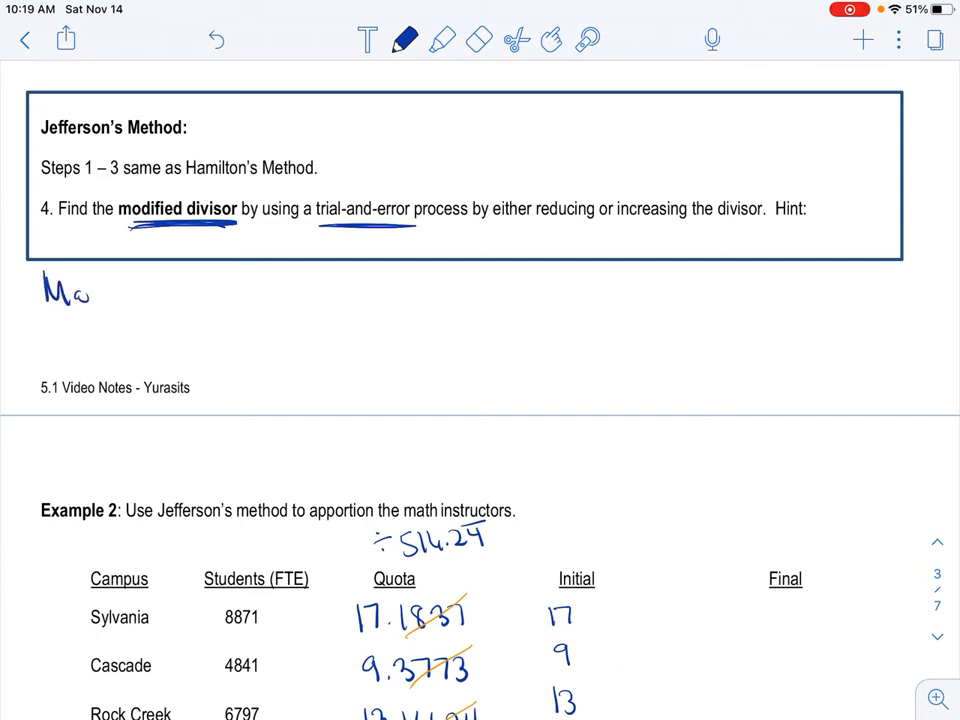
drag(90, 290, 184, 290)
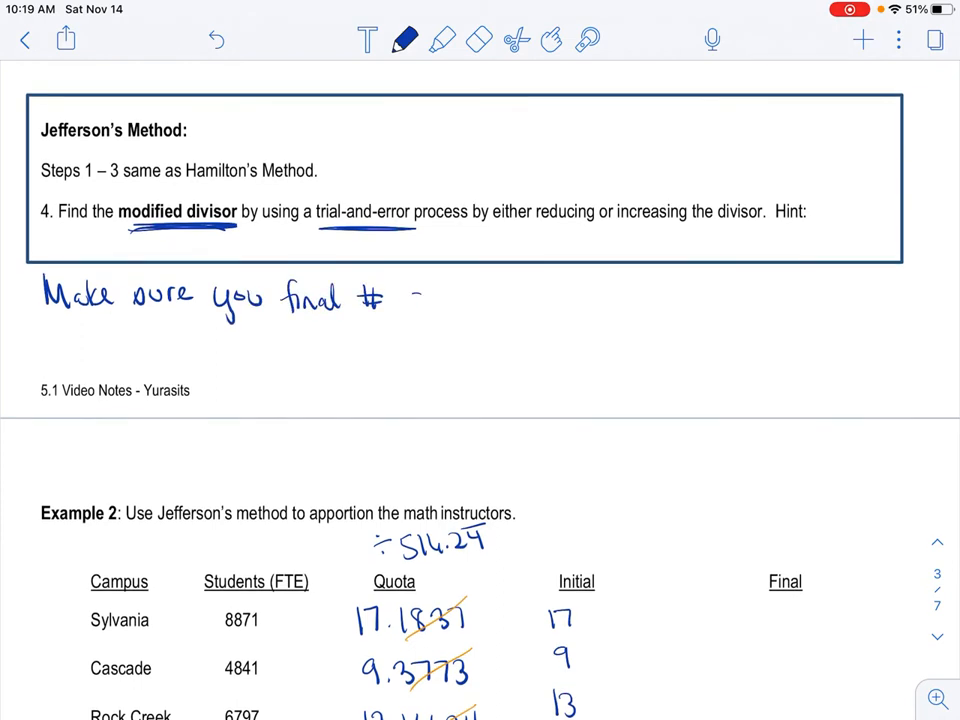
text(adds to the correct of)
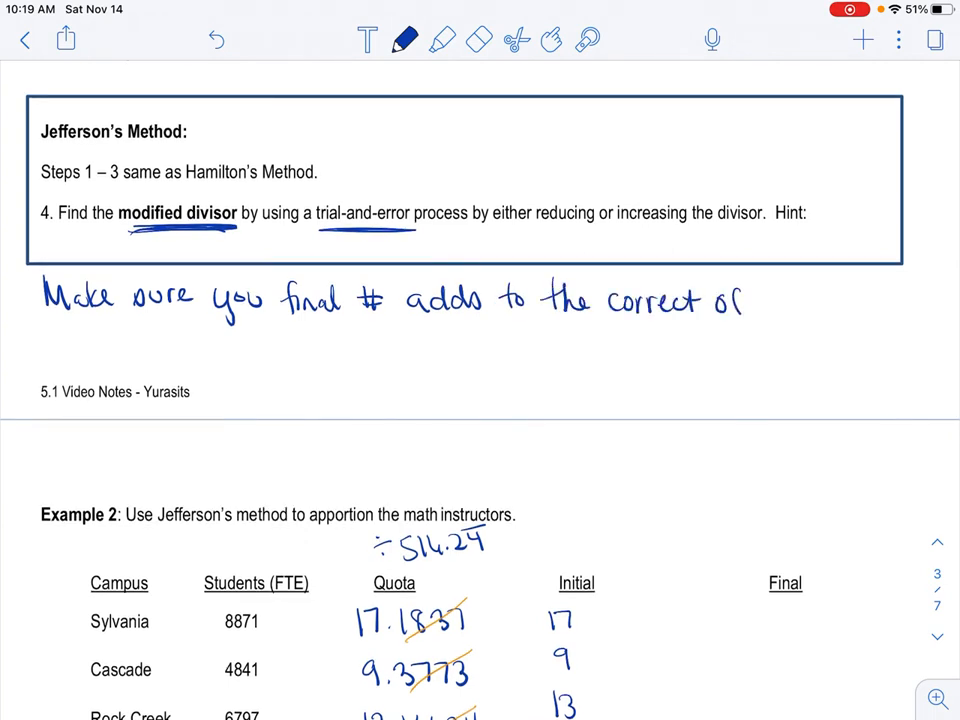
text(seats.)
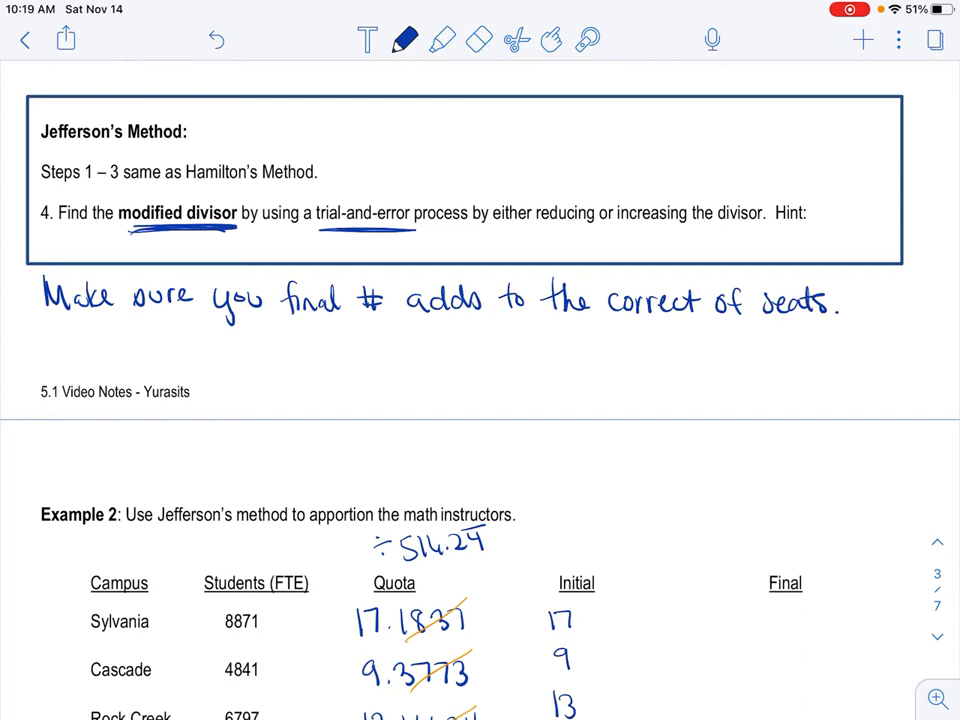
scroll(down, 3)
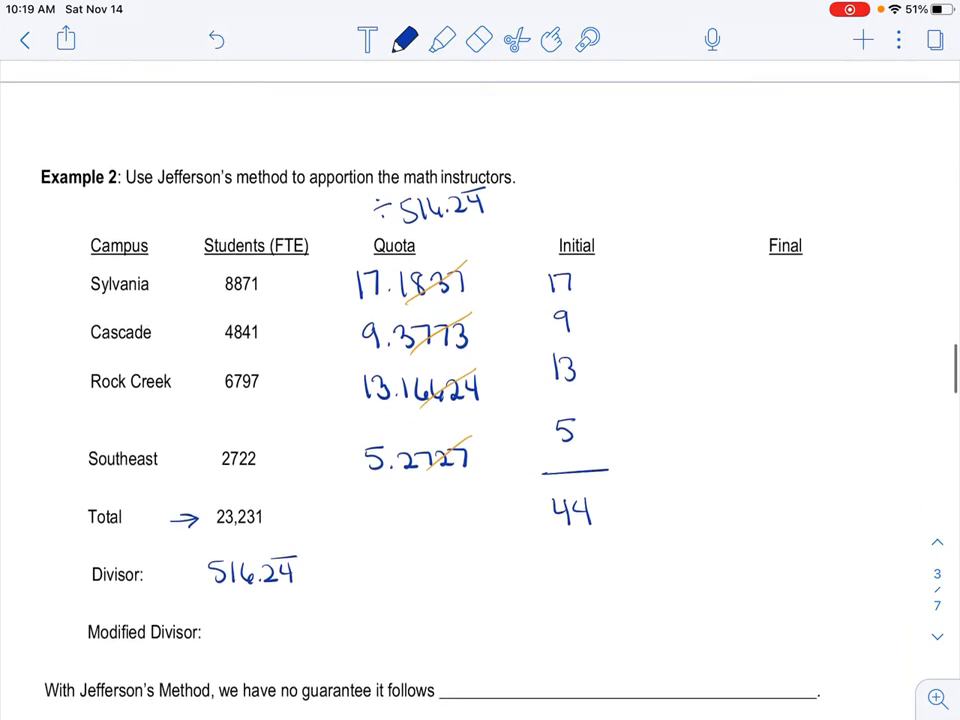
Step: Scroll down from the Jefferson's Method box to the Example 2 table
scroll(down, 3)
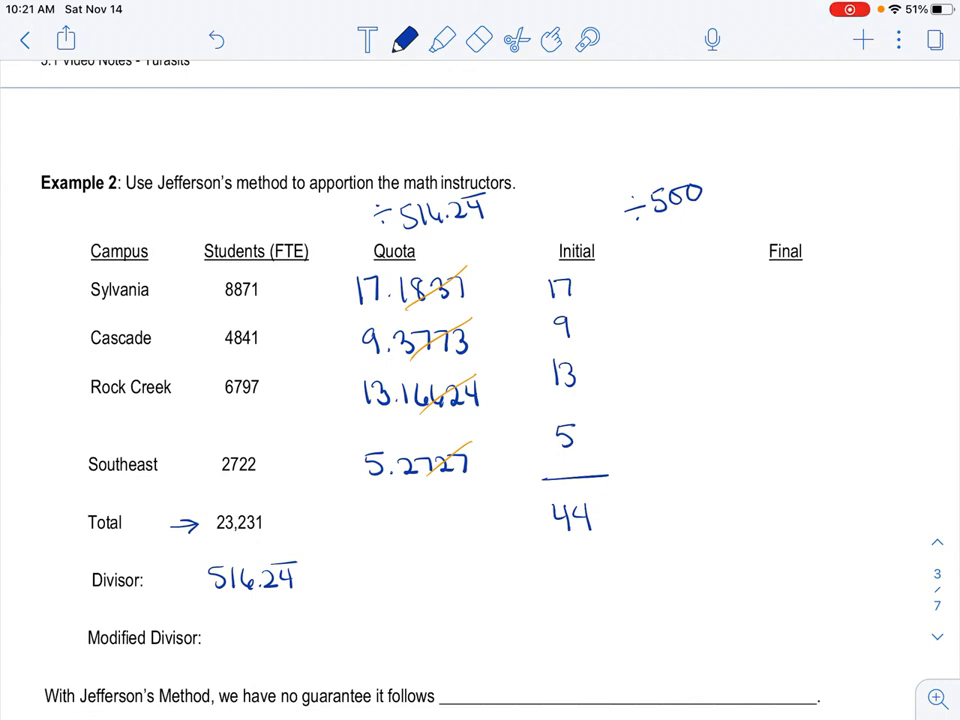
Step: Write ÷500 and the trial quotas 17.74, 9.68, 13.59 and 5.5 beside the Initial column
drag(636, 300, 670, 290)
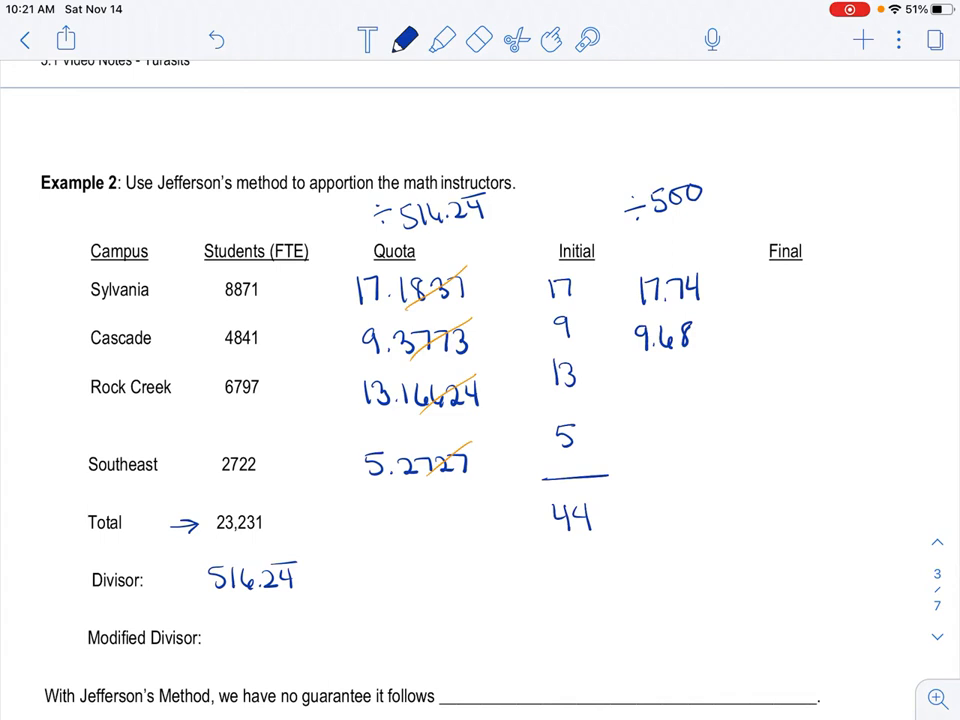
text(13.59)
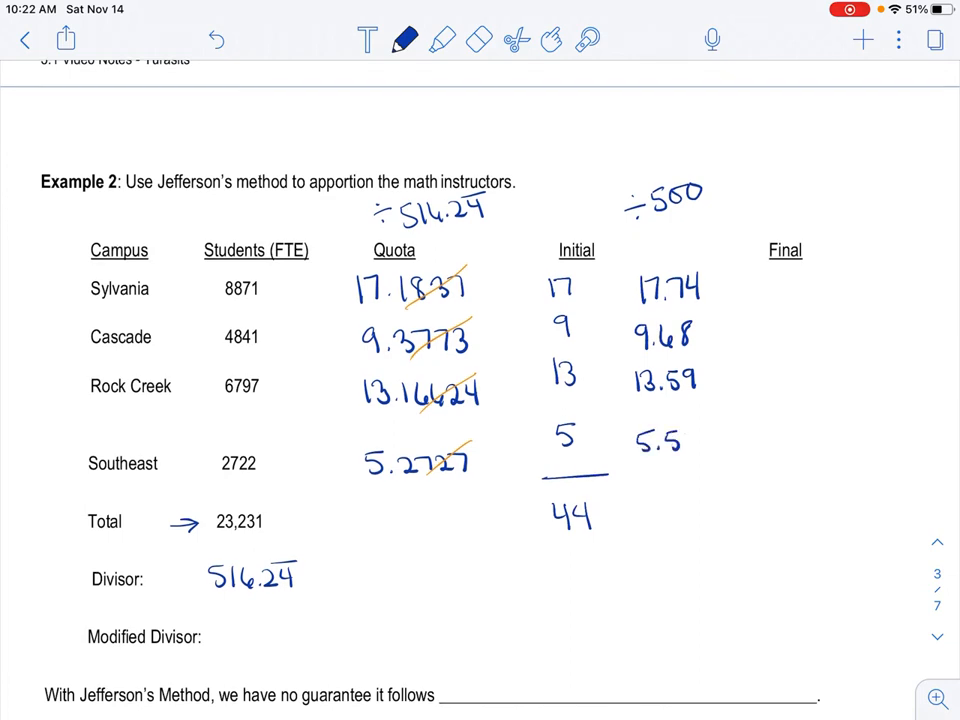
text(5)
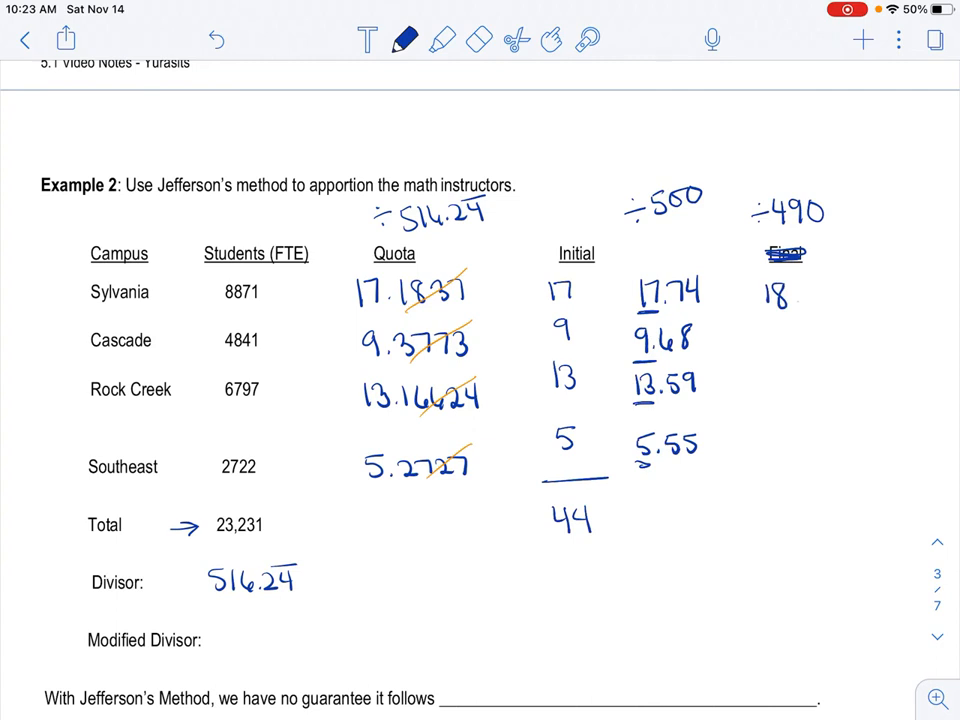
Step: Write the ÷490 quotients 18.10, 9.88, 13.87, 5.55 and strike their decimals in orange
text(.10)
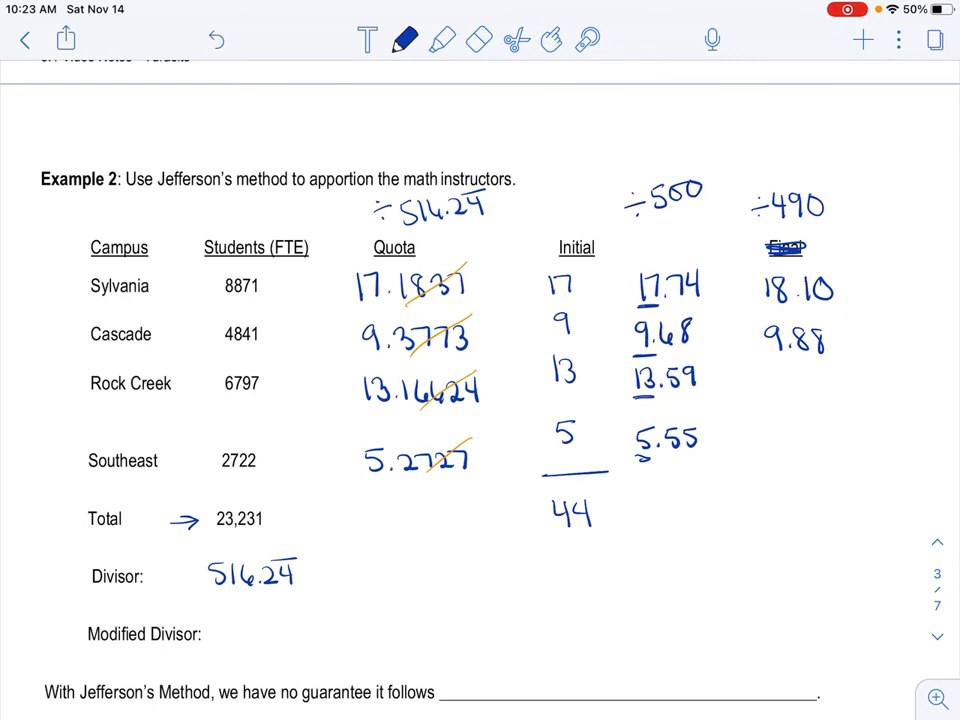
text(12)
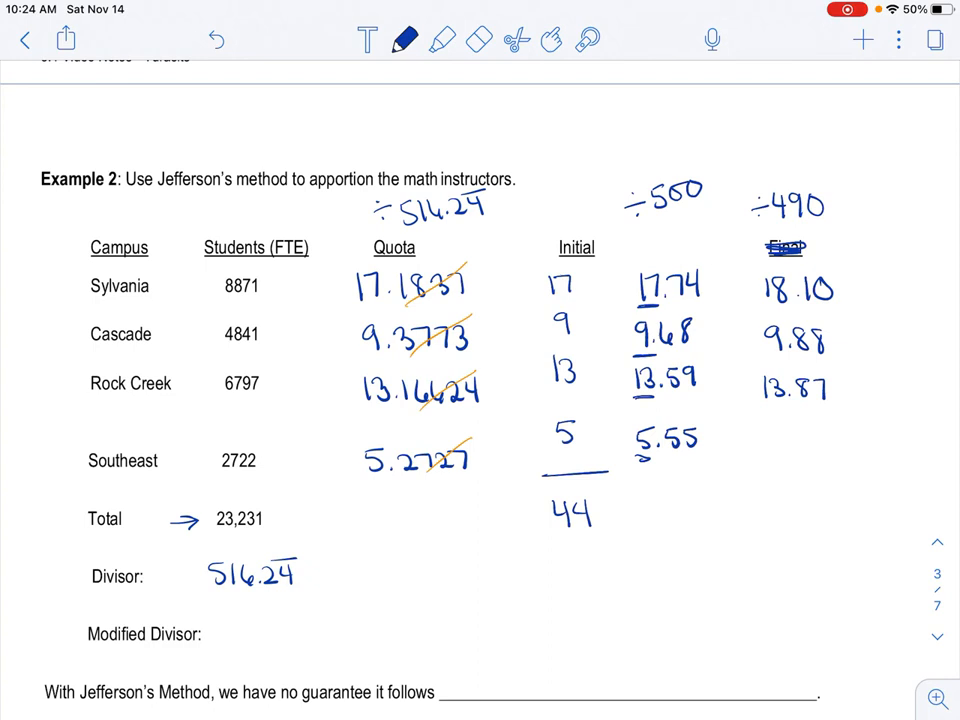
text(5.5)
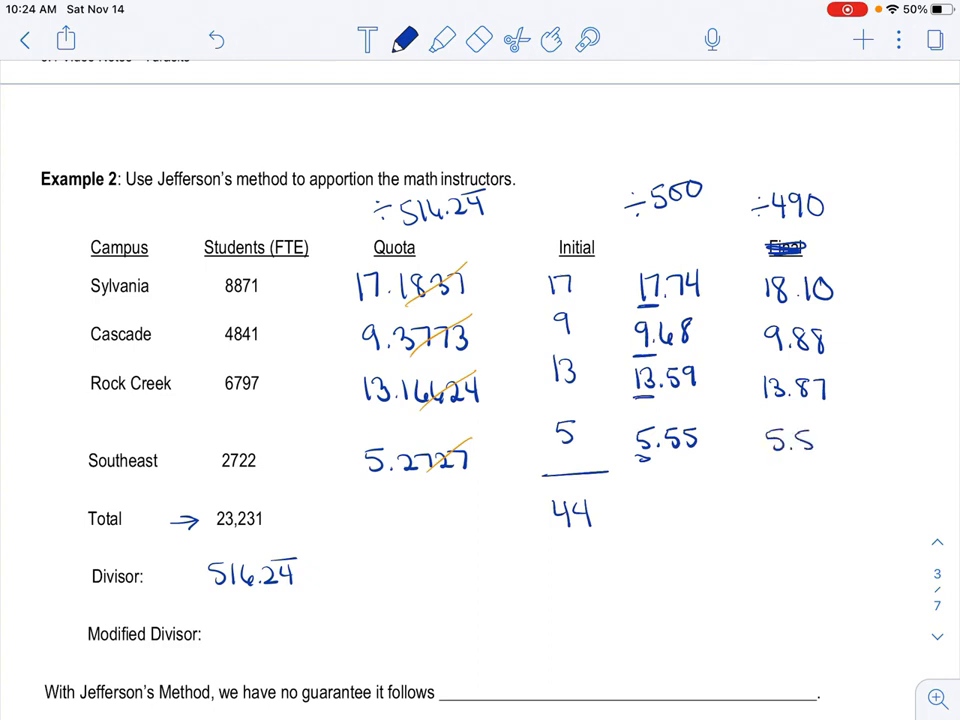
click(404, 40)
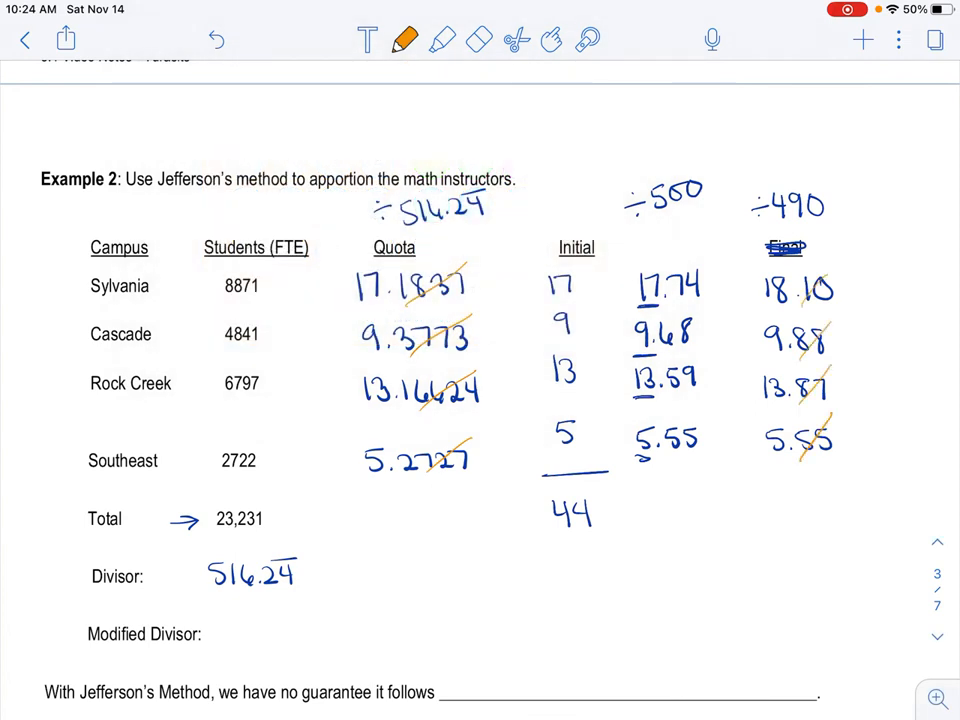
click(404, 40)
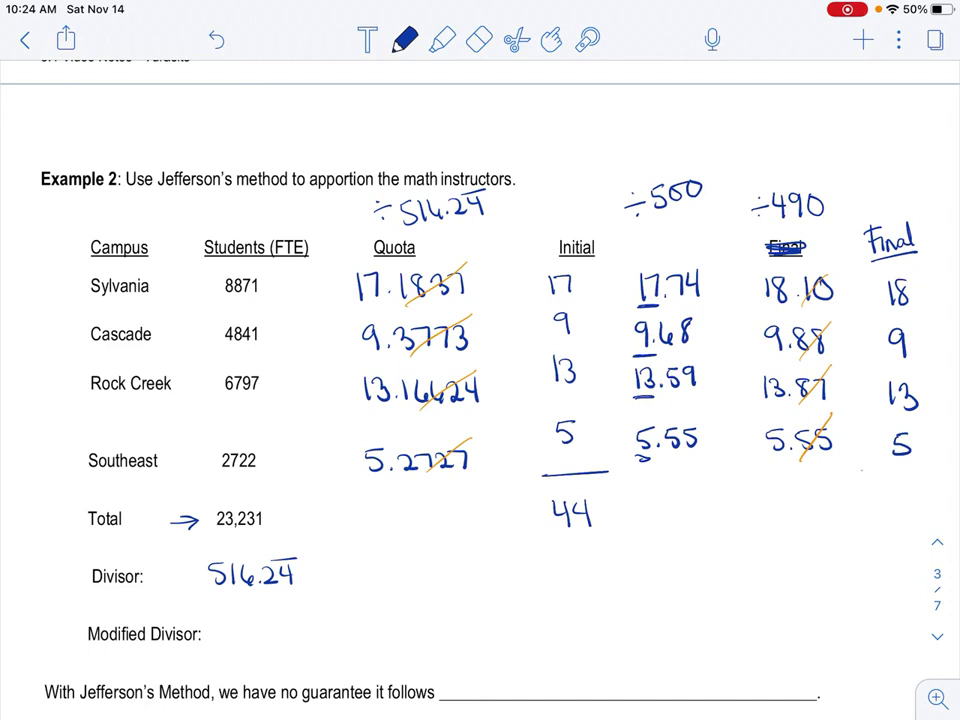
Step: Underline the Final column, write its total 45 ✓, and record 490 as the modified divisor
drag(864, 470, 936, 468)
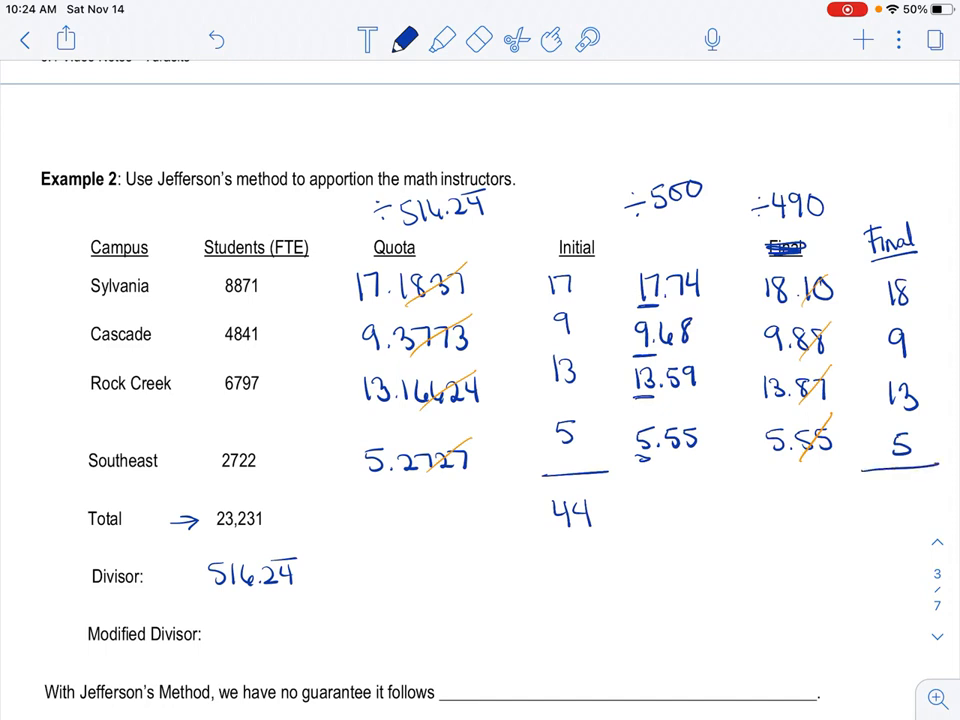
text(45 ✓)
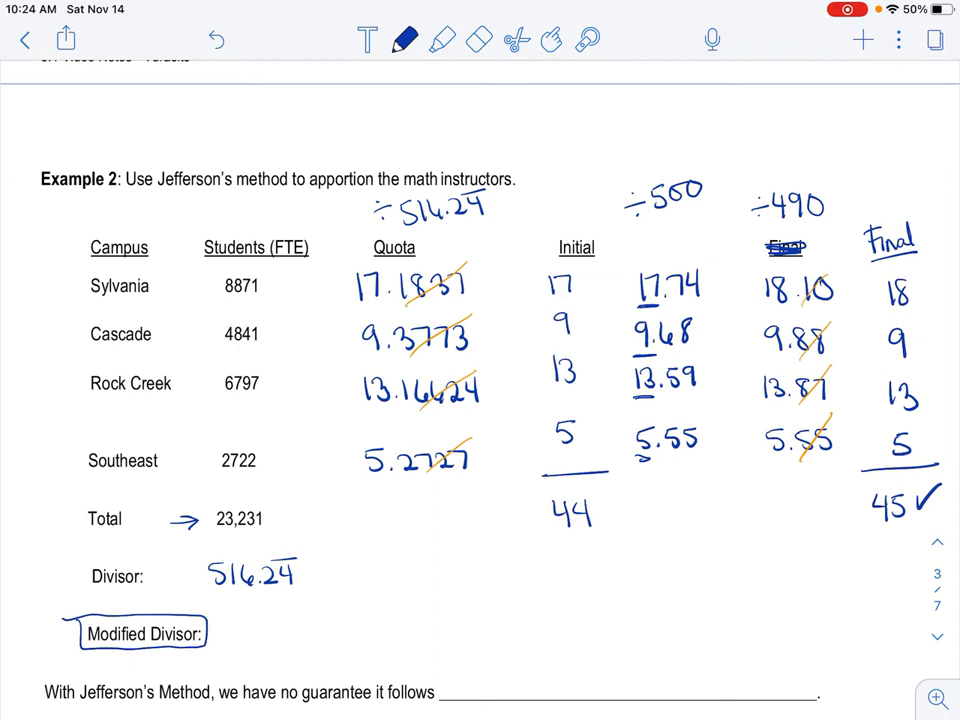
text(490)
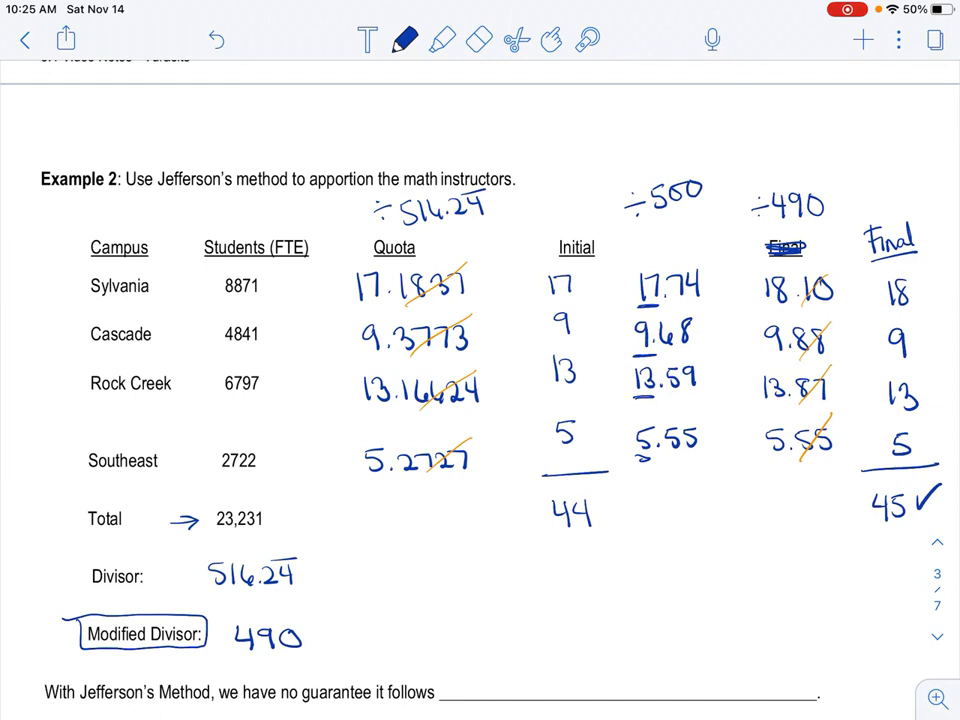
Step: Handwrite 'quota rule' on the Jefferson's Method blank
scroll(down, 3)
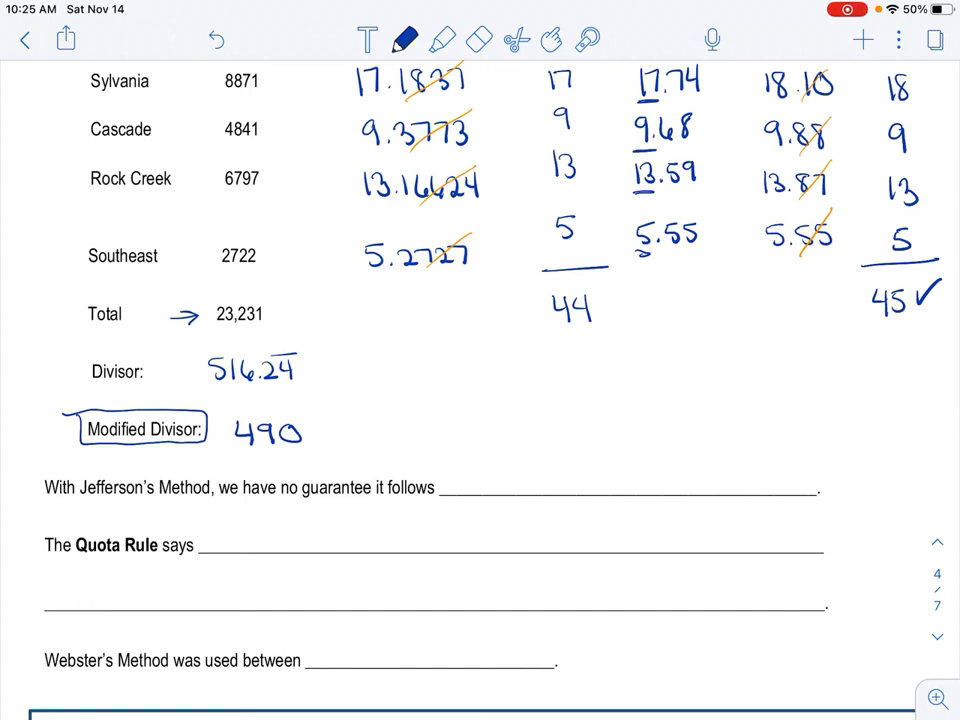
text(quota rule)
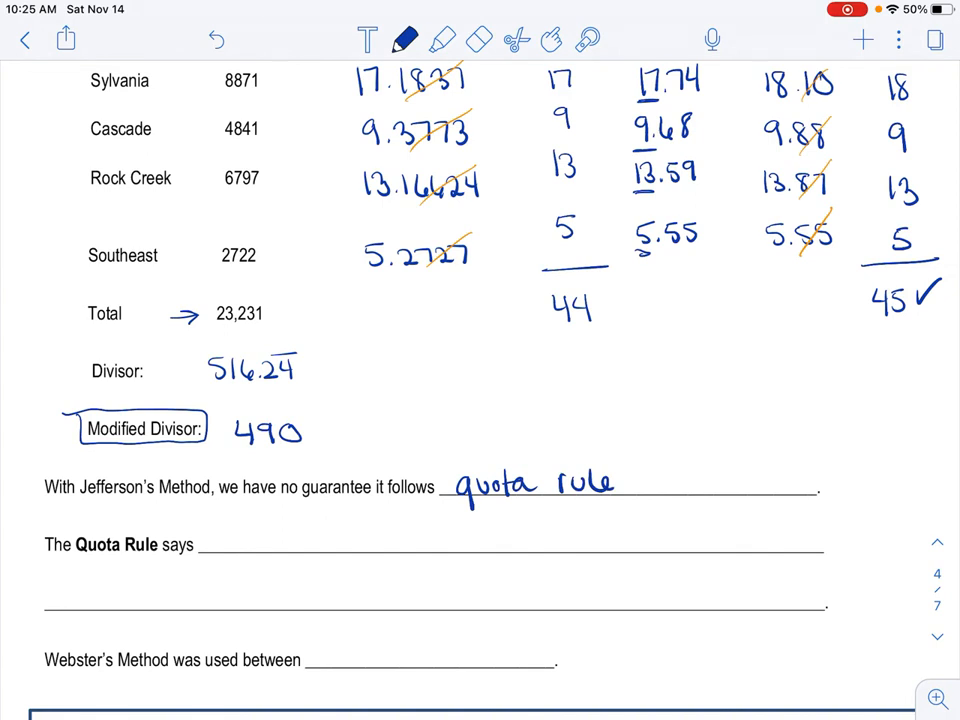
Step: Write the definition: the number of reps a state gets is within one of the state's quota
drag(210, 544, 270, 550)
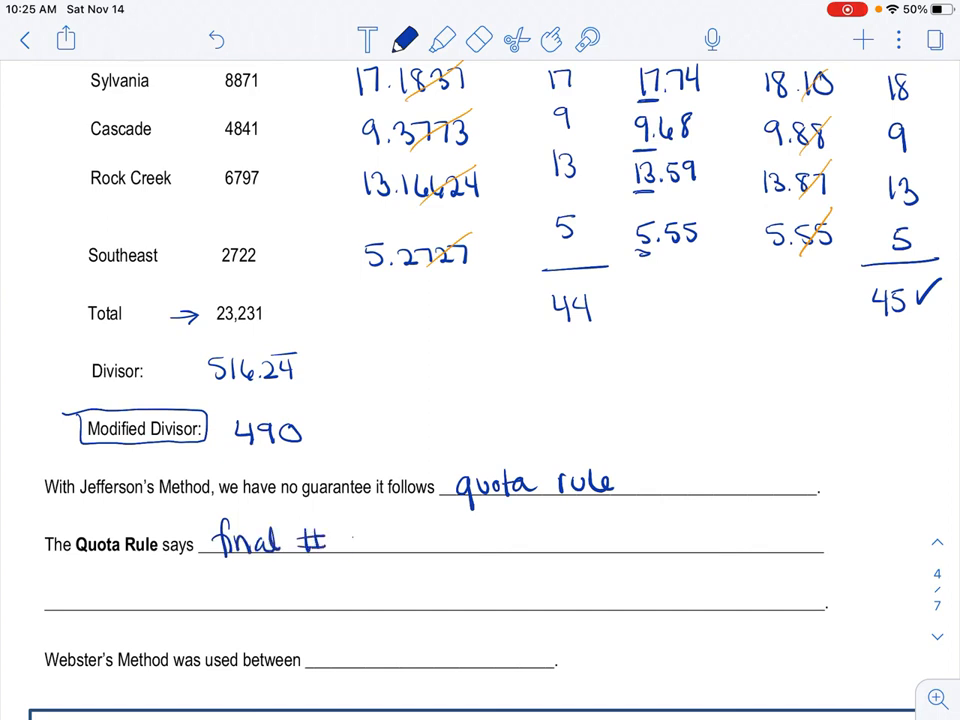
text(of representatives)
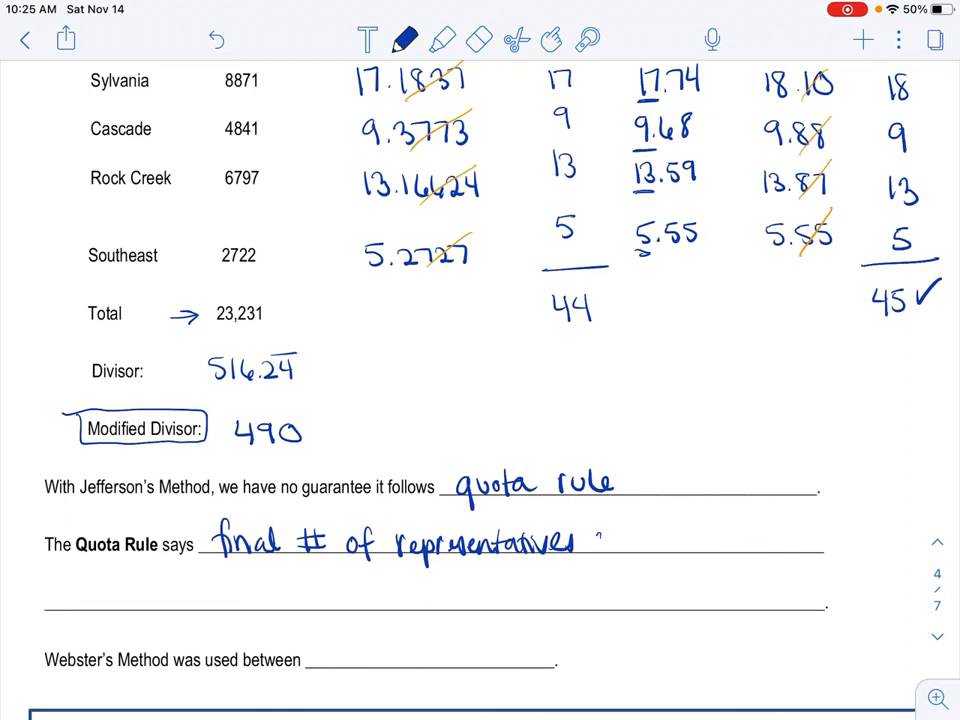
text(a state)
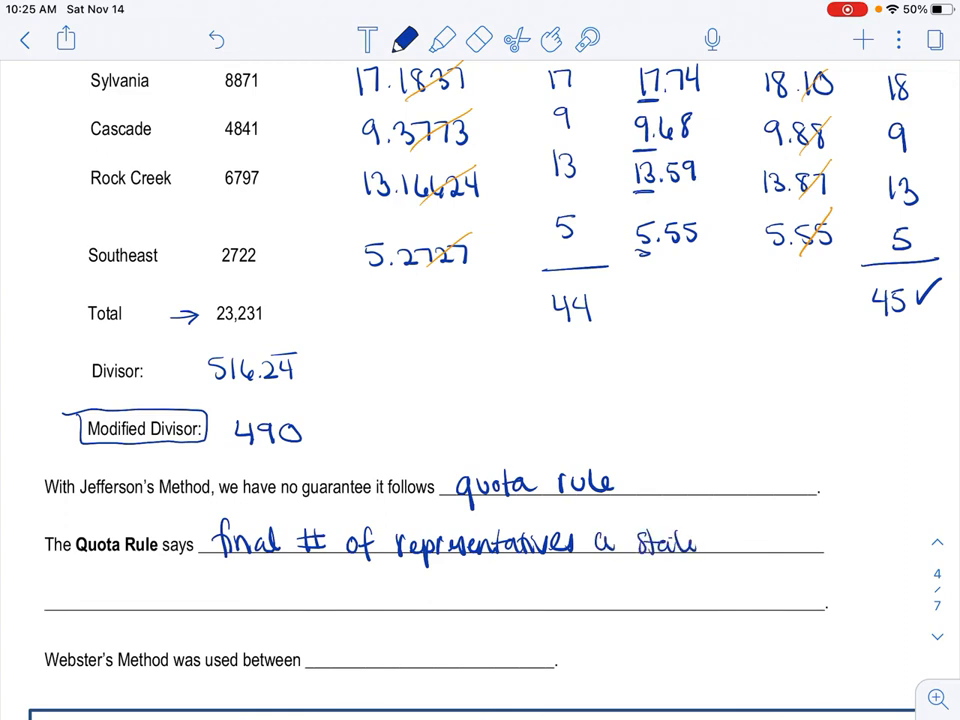
text(gets)
text(Should be with)
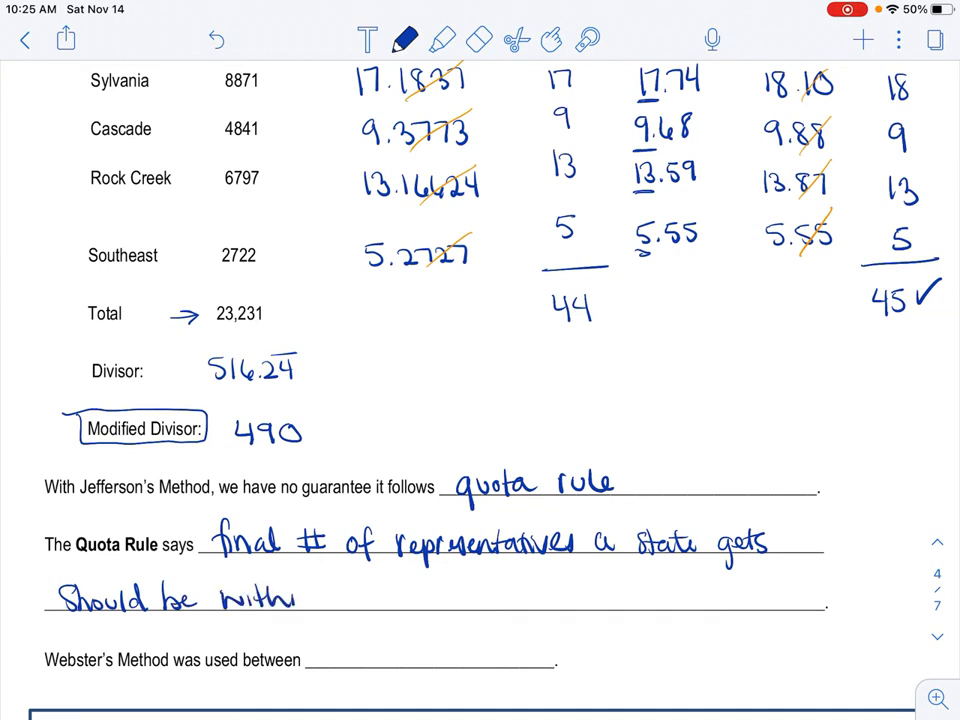
text(in)
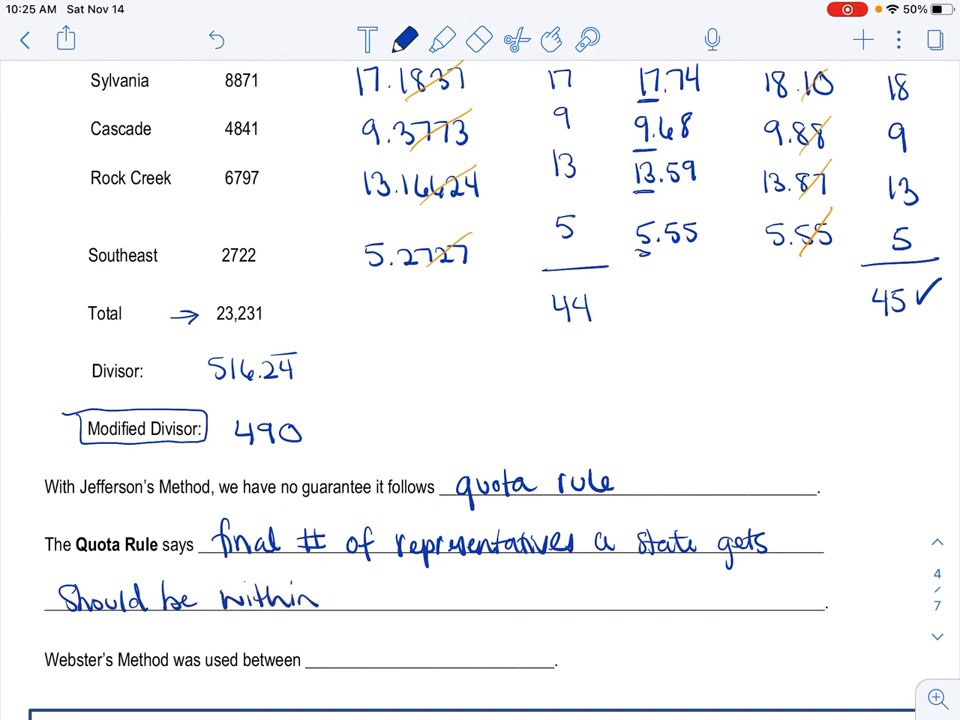
text(one)
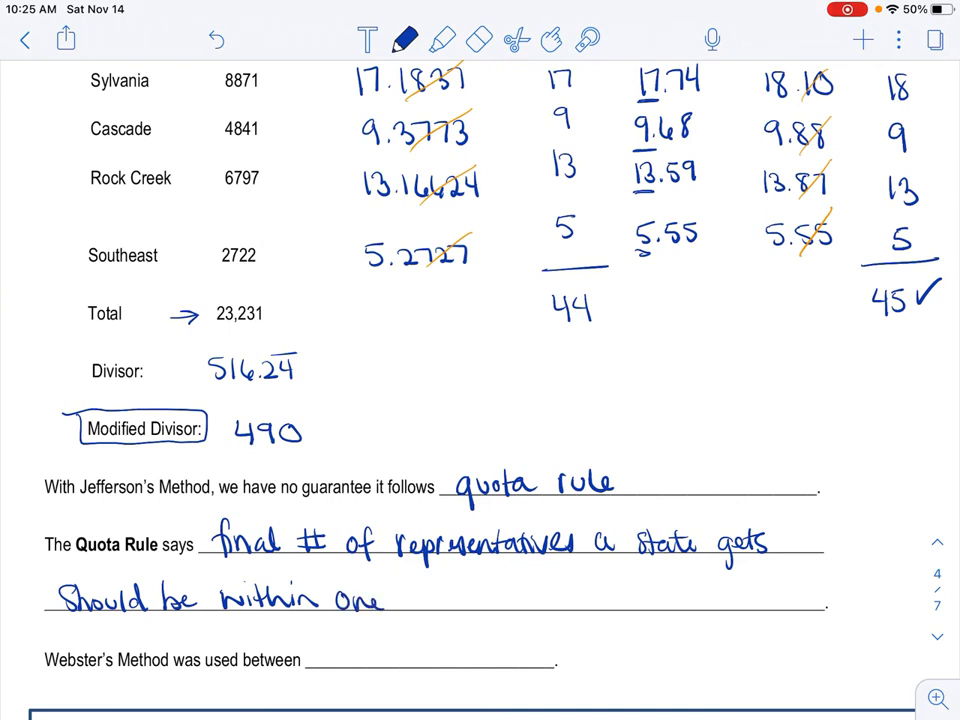
text(of the states quota.)
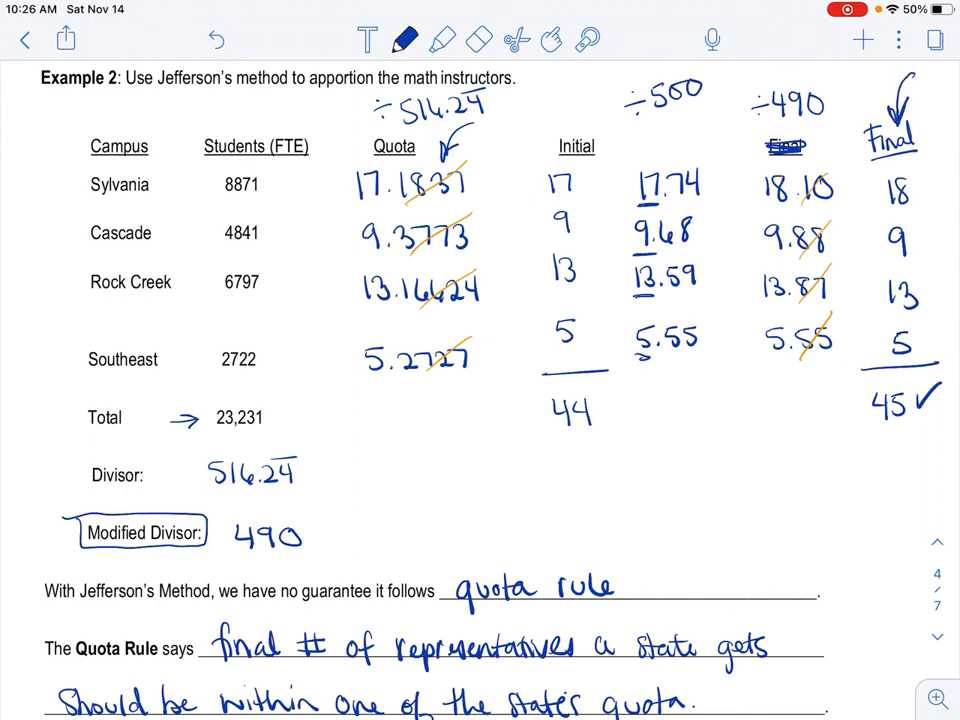
Step: Circle Sylvania's final count of 18 in the Example 2 table
drag(896, 164, 896, 216)
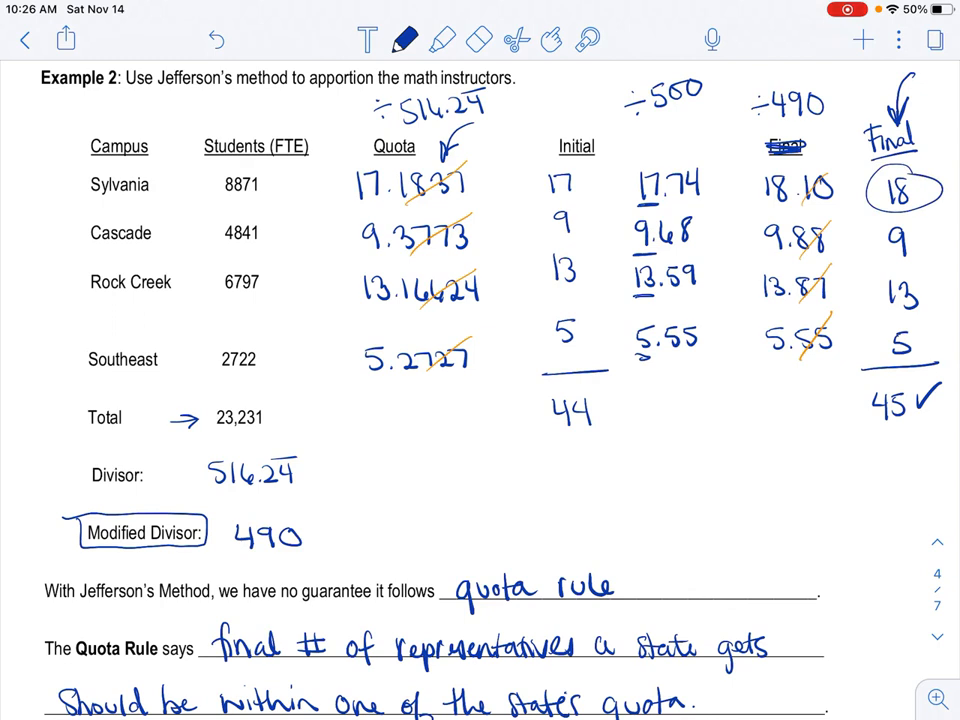